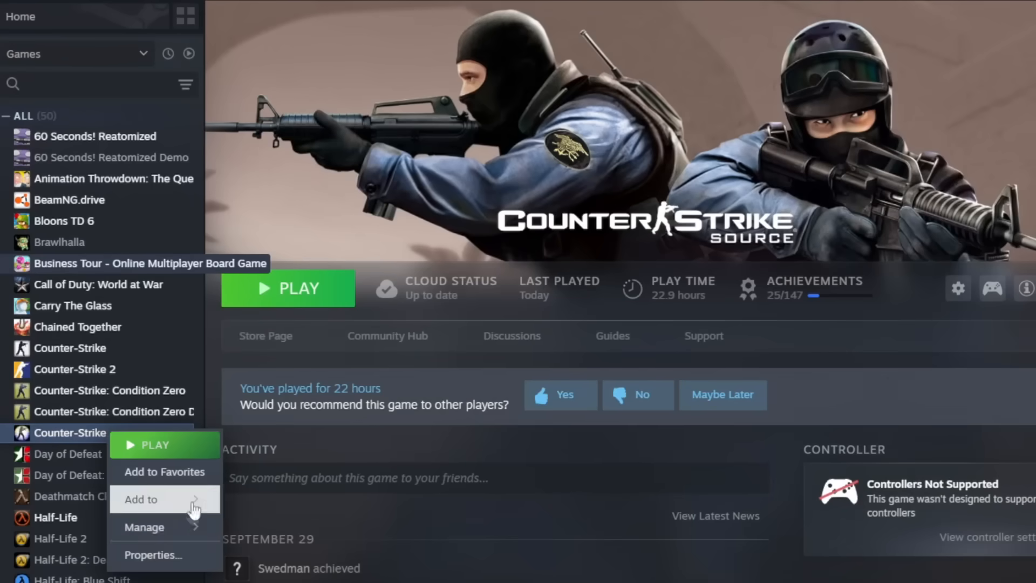
Step: Launch Counter-Strike: Source from the Steam library
click(152, 554)
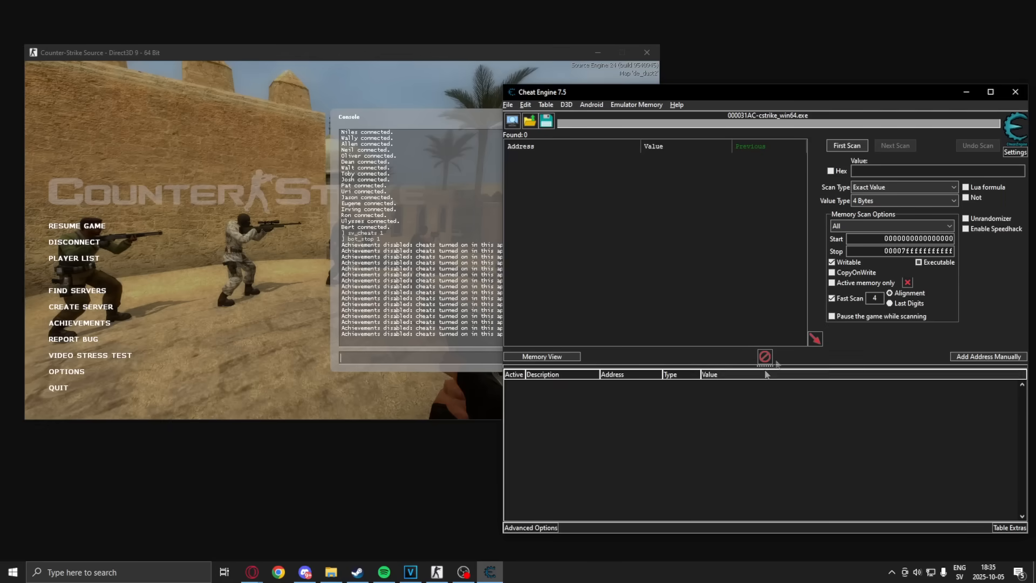
Step: Start a pointer scan for address 26C2D255E50 restricted to paths ending with offset D0
click(76, 226)
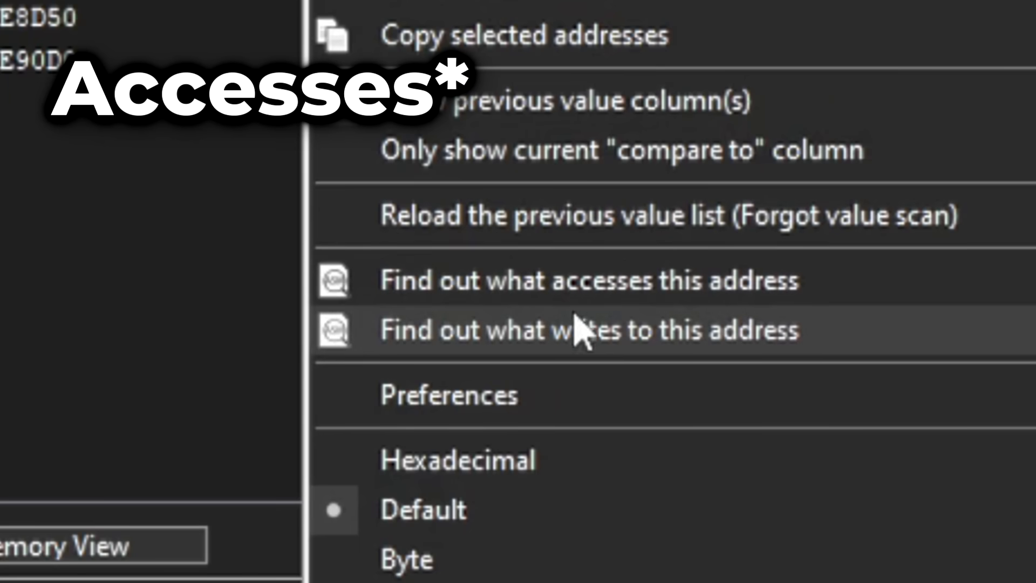
click(590, 280)
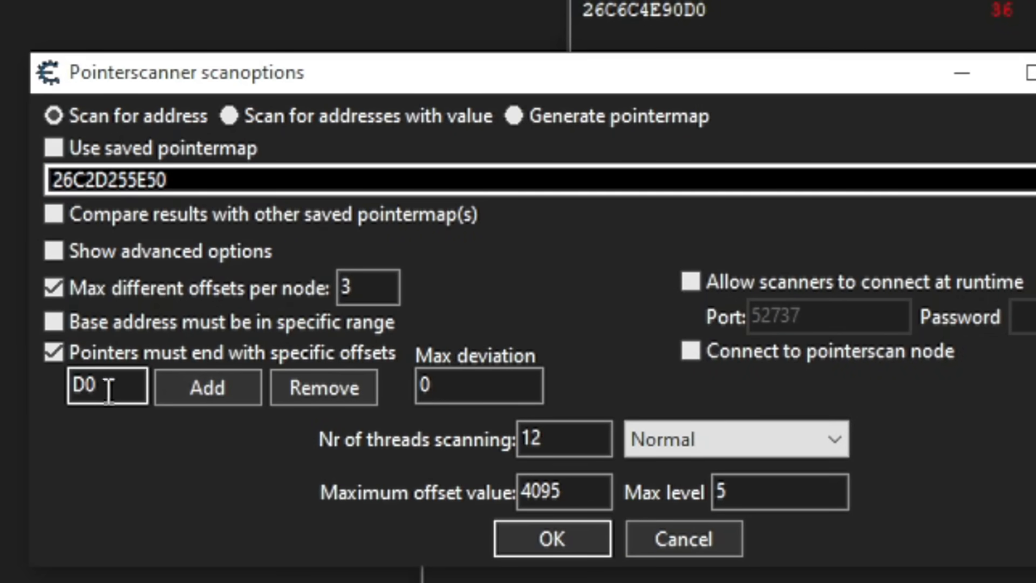
Step: Confirm the Pointerscanner scan options so the pointer map starts generating
click(550, 537)
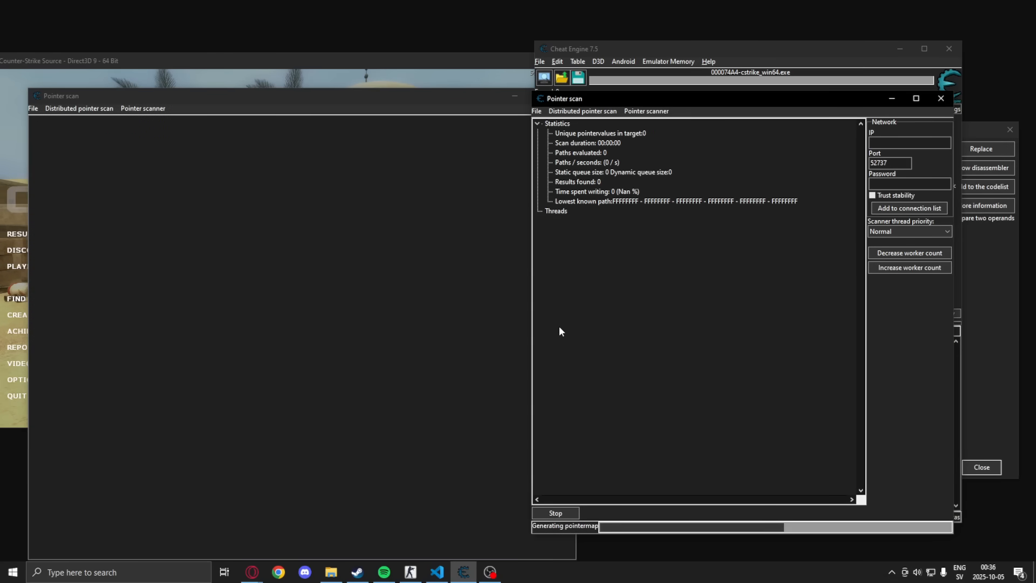
mouse_move(712, 326)
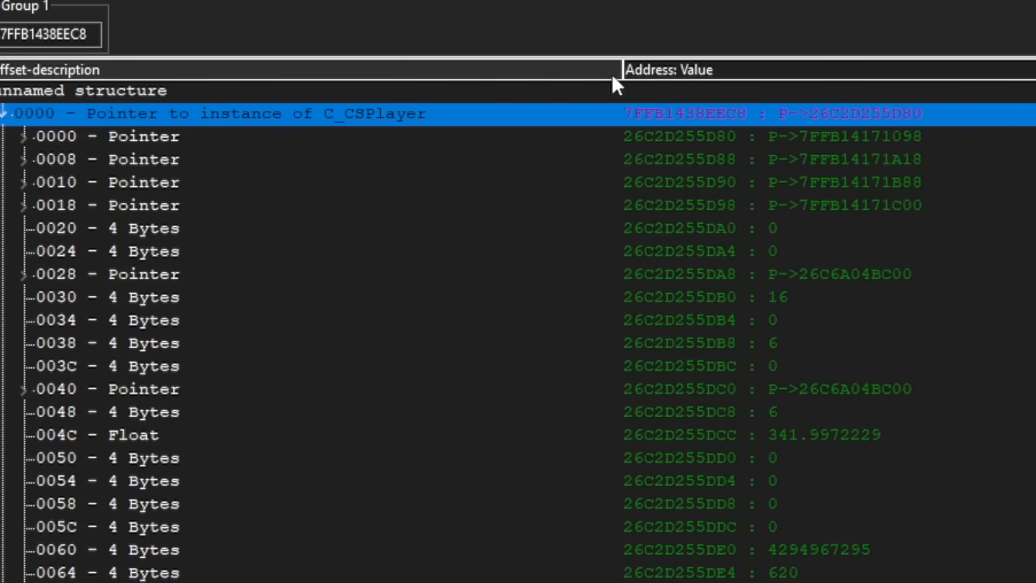
mouse_move(367, 118)
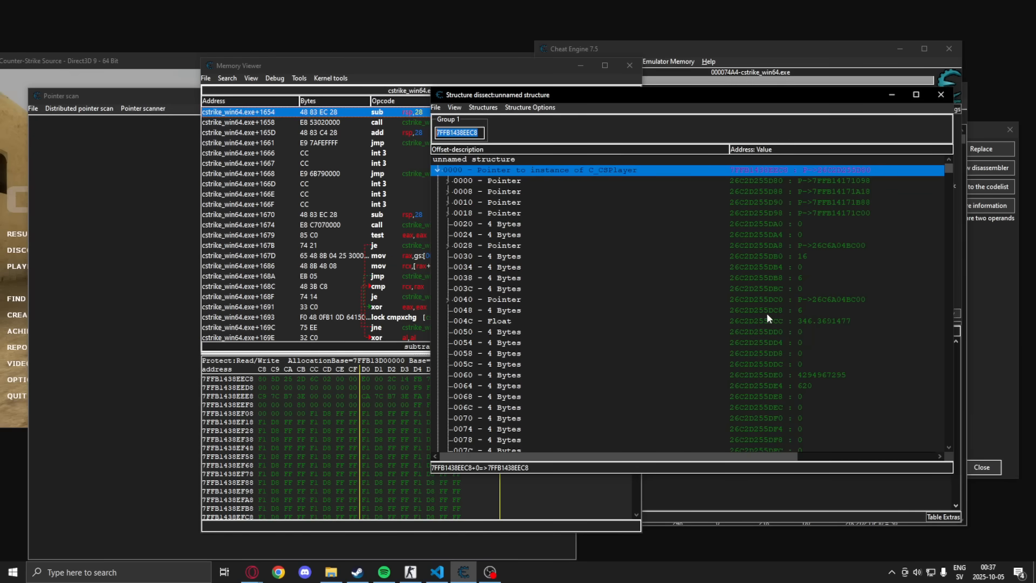
Step: Scroll through the C_CSPlayer structure offsets to locate health, team and position fields
scroll(down, 3)
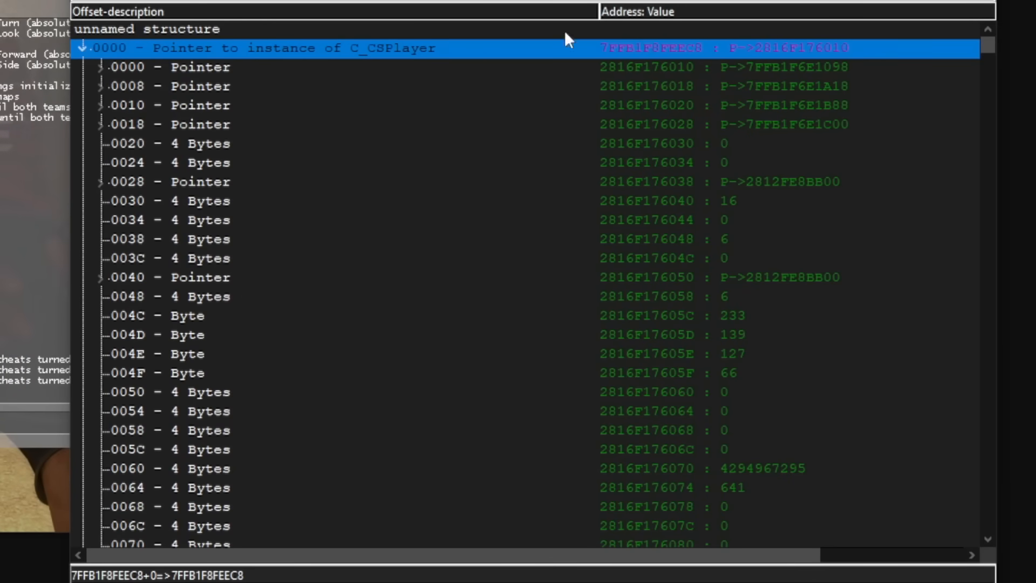
scroll(down, 3)
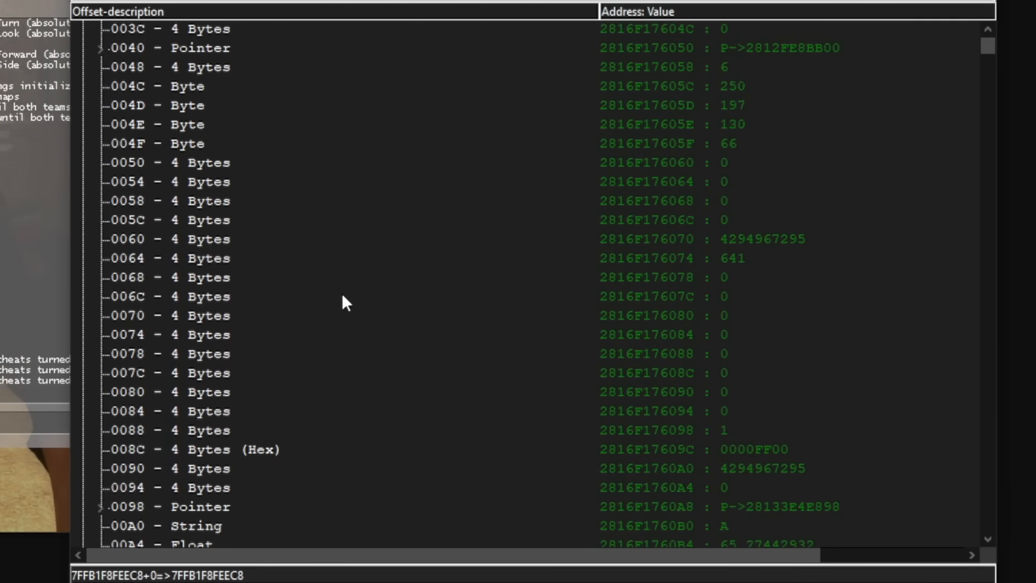
scroll(down, 3)
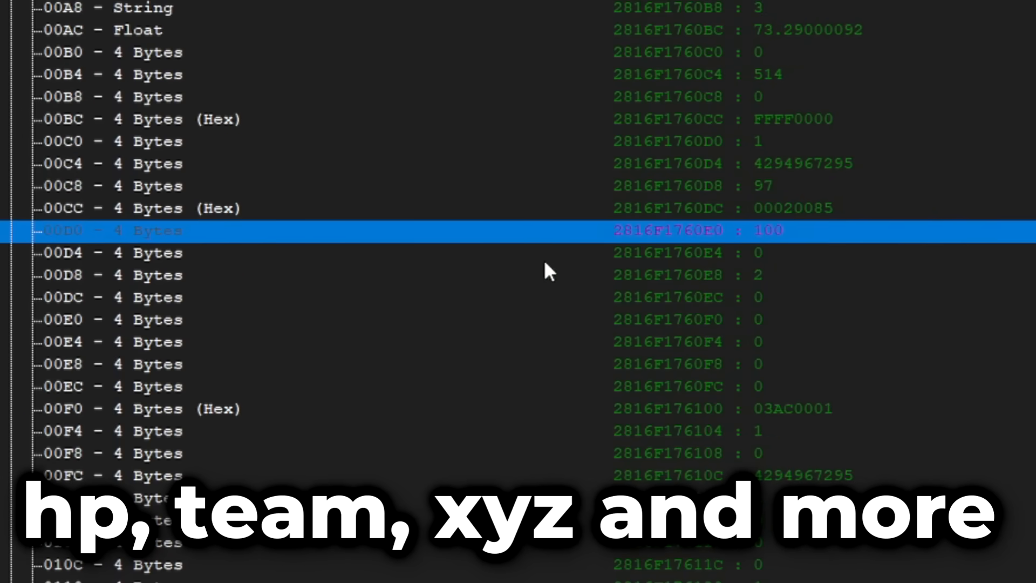
scroll(down, 3)
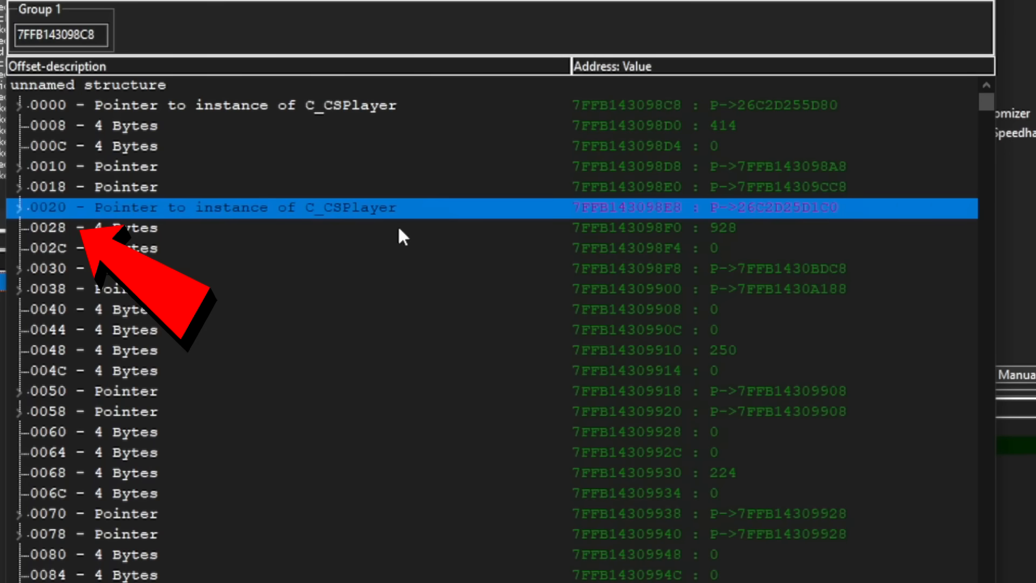
Step: Expand the 0020 C_CSPlayer pointer in the entity list and review the second player's fields
click(22, 207)
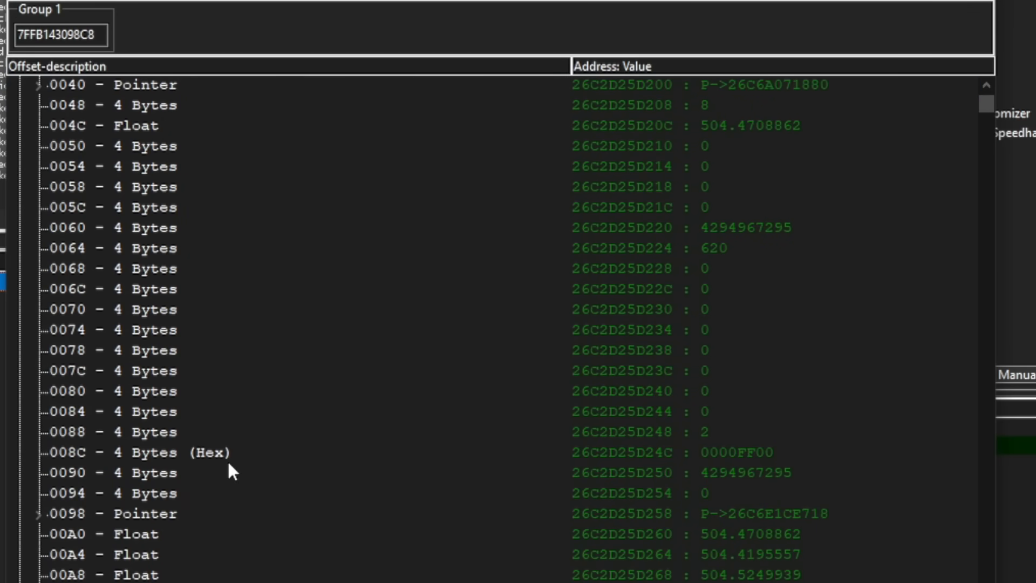
scroll(down, 3)
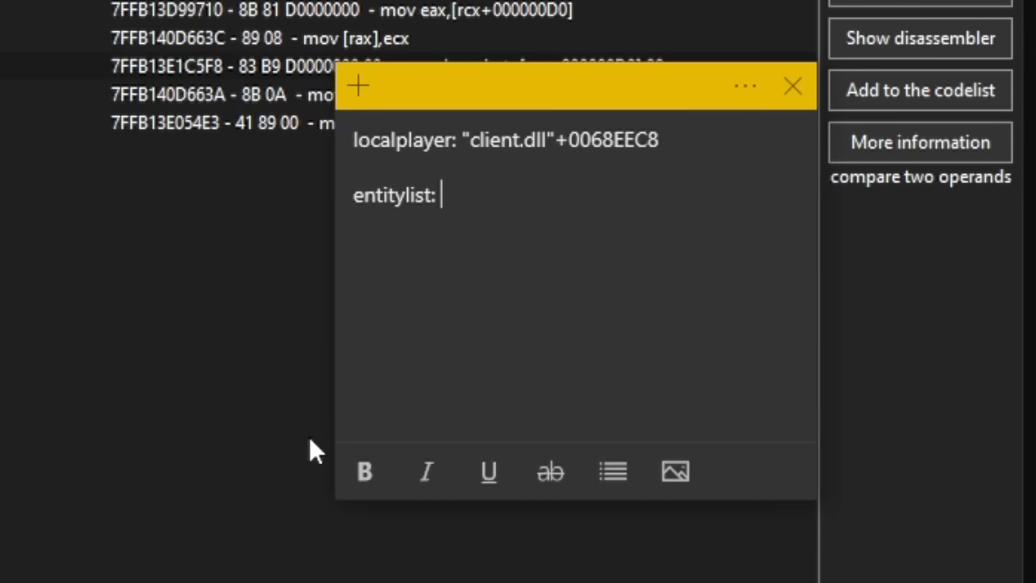
Step: Record the entity list address "client.dll"+006098C8 in the sticky note
text("client.dll"+006098C8)
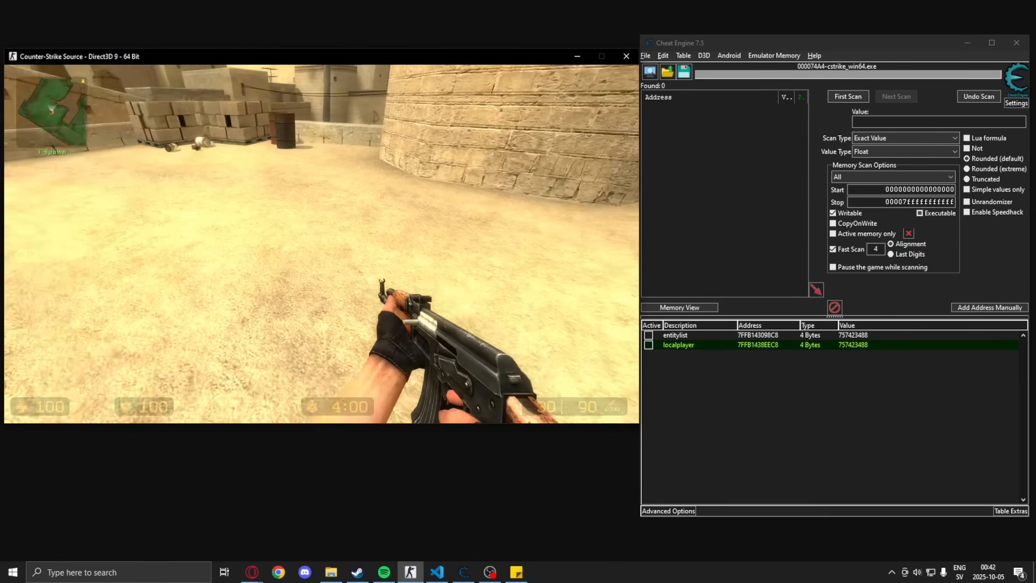
Step: Scan floats for -89, then keep only increased values to isolate the view pitch angle
key(Escape)
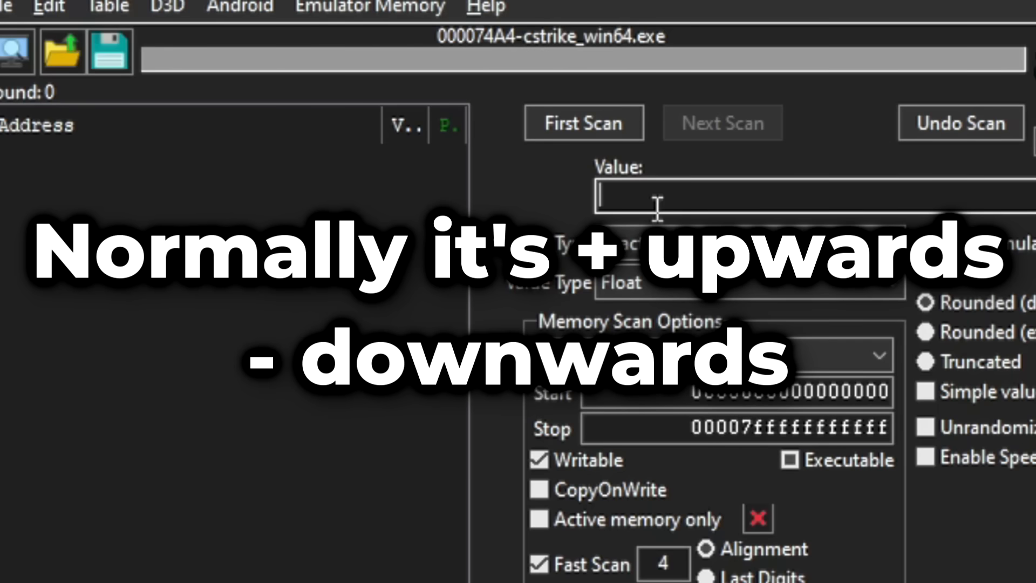
text(-89)
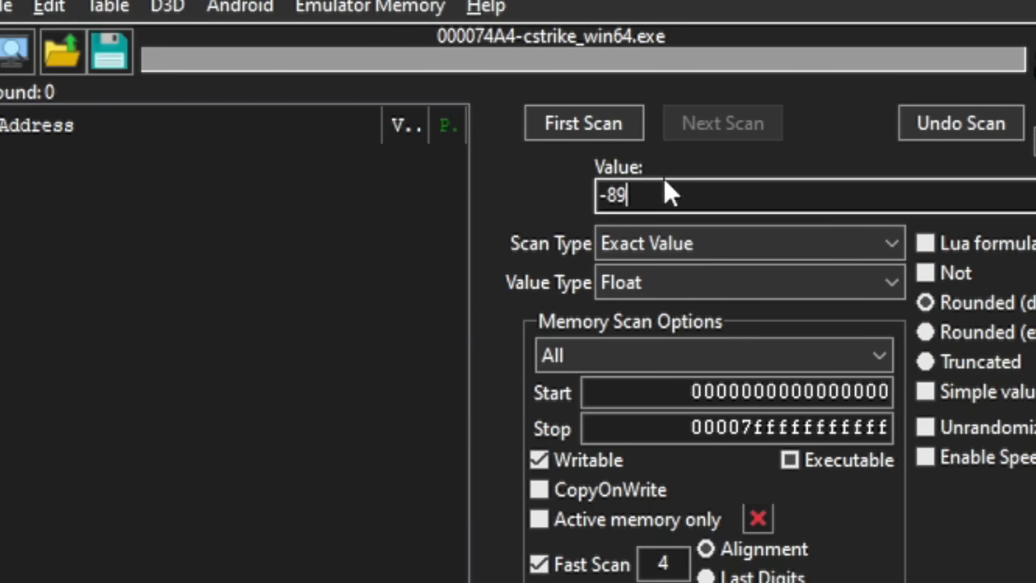
click(583, 122)
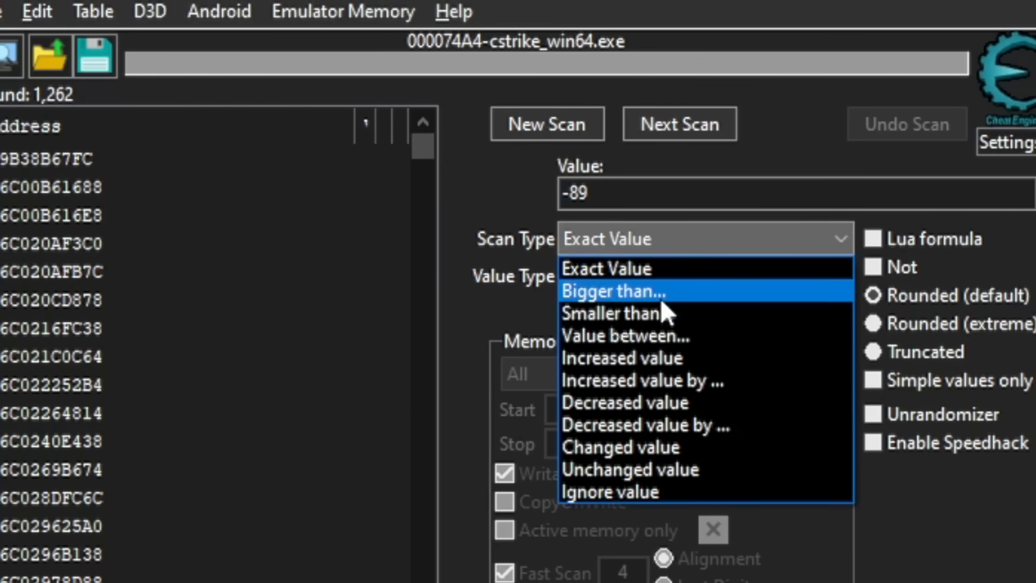
click(621, 358)
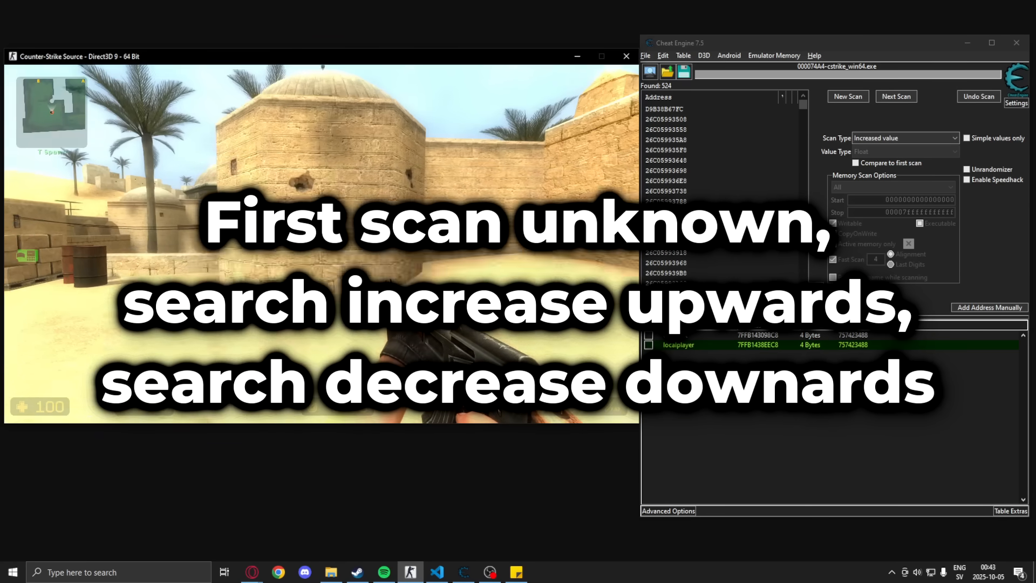
click(895, 96)
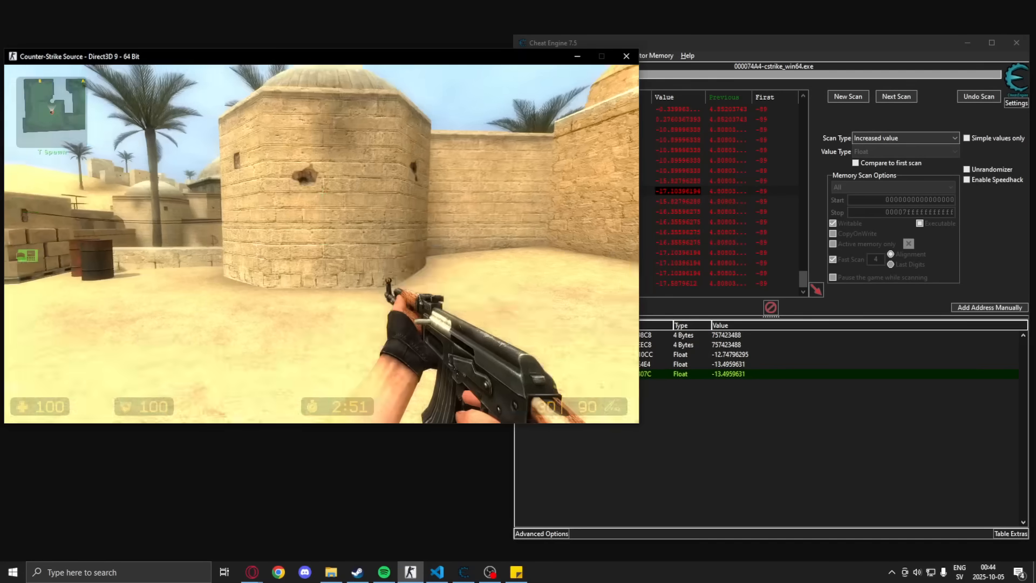
Step: Set the pitch candidate's address to engine.dll+53E4E4+4 with description view angle pitch
right_click(557, 373)
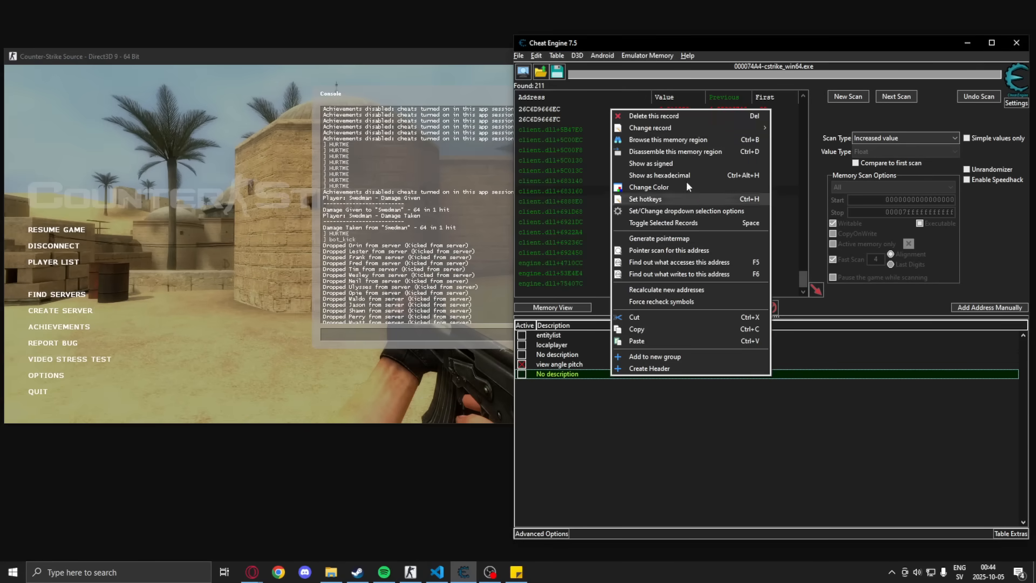
click(653, 116)
text(engine.dll+53E4E4+4)
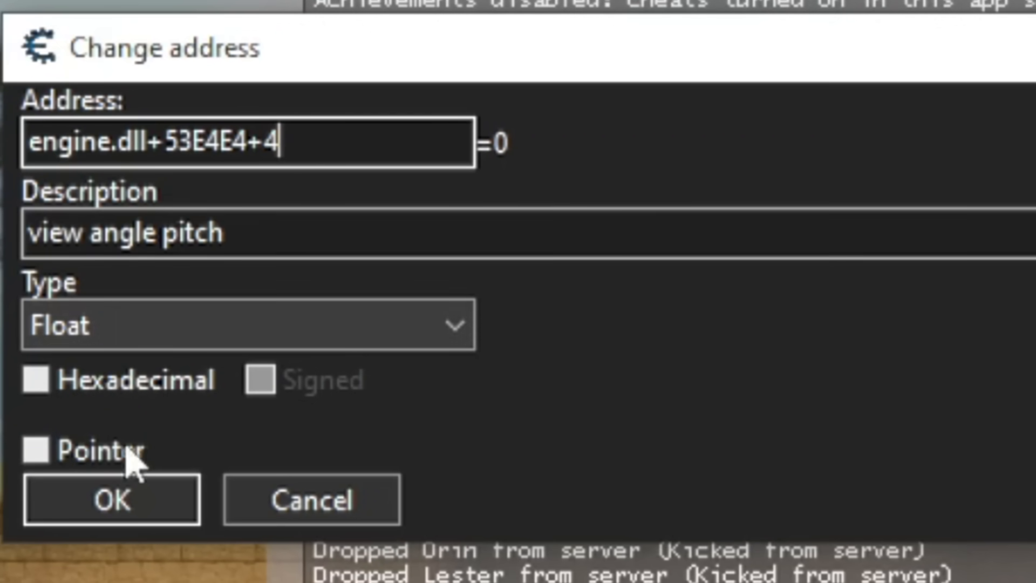
click(111, 498)
text(viewangles: engine.dll+53E4E4)
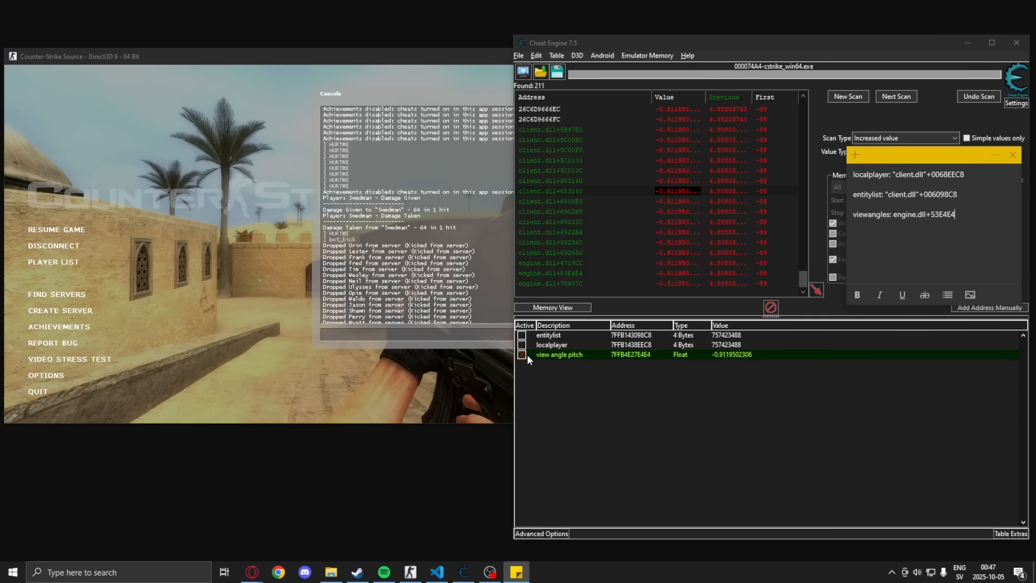
click(463, 572)
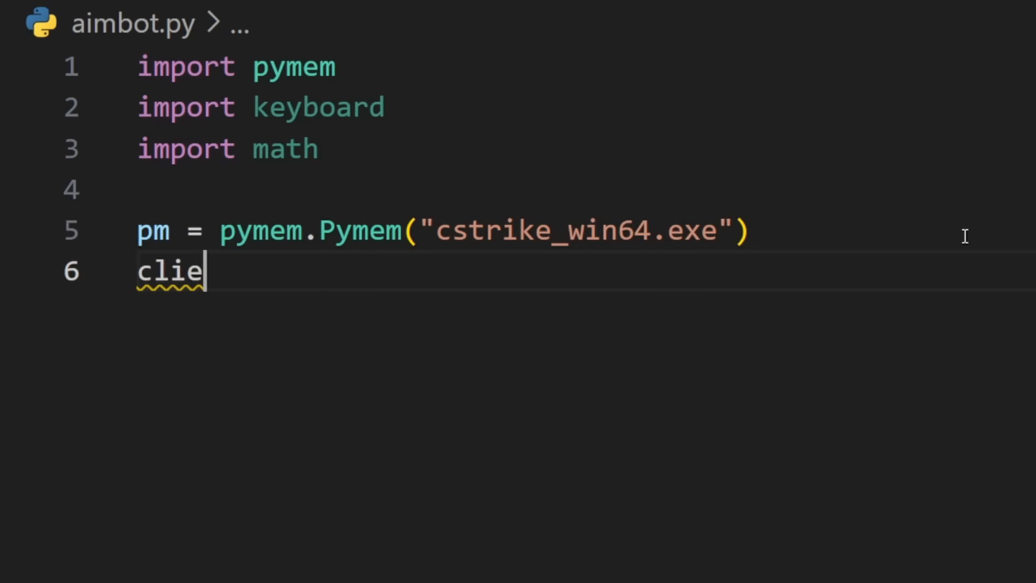
Step: Define client_base, engine_base, entity_base (+0x006098C8) and localplayer_base (+0x0068EEC8) in aimbot.py
text(nt_base = pymem.process.module_from_name()
text(pm.process_h)
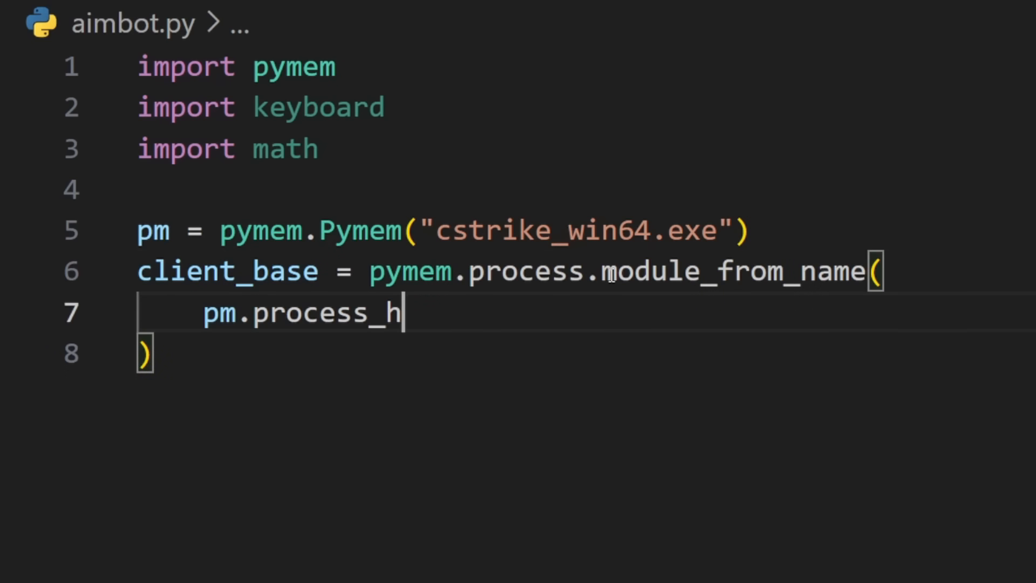
text(andle, "client.dll")
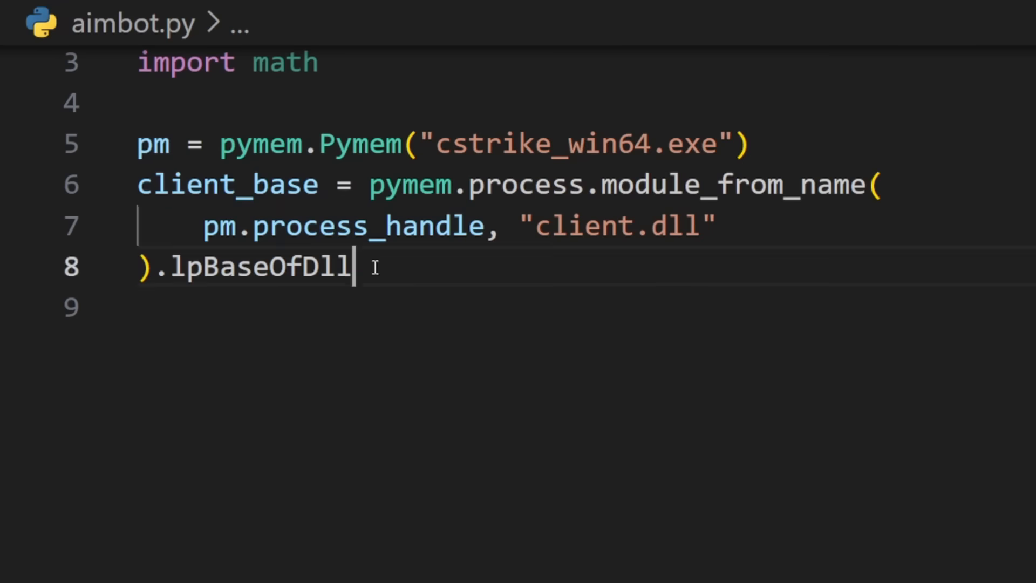
text(engine_base = pymem.process.module_from_name()
text(entity)
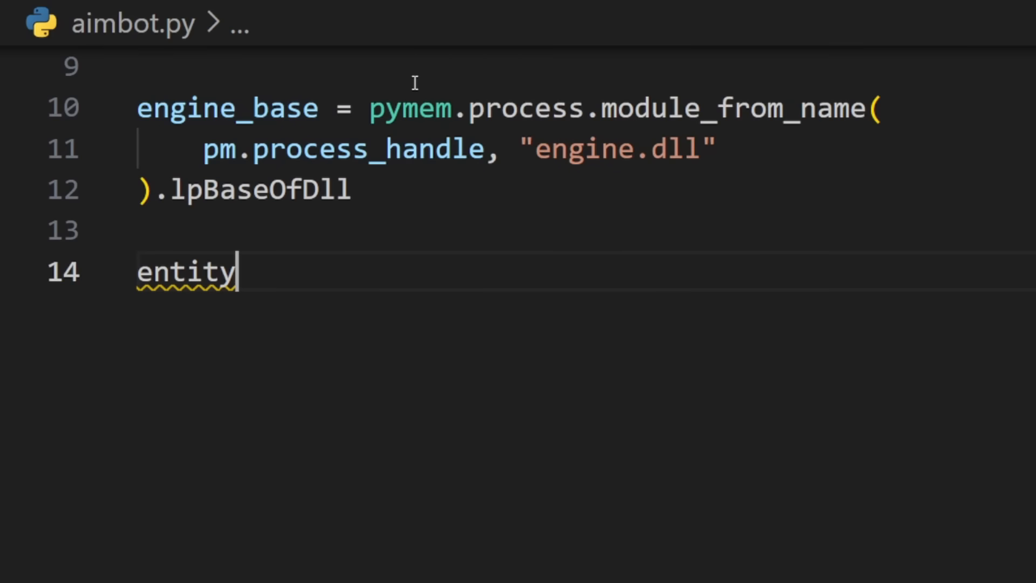
text(_base = client)
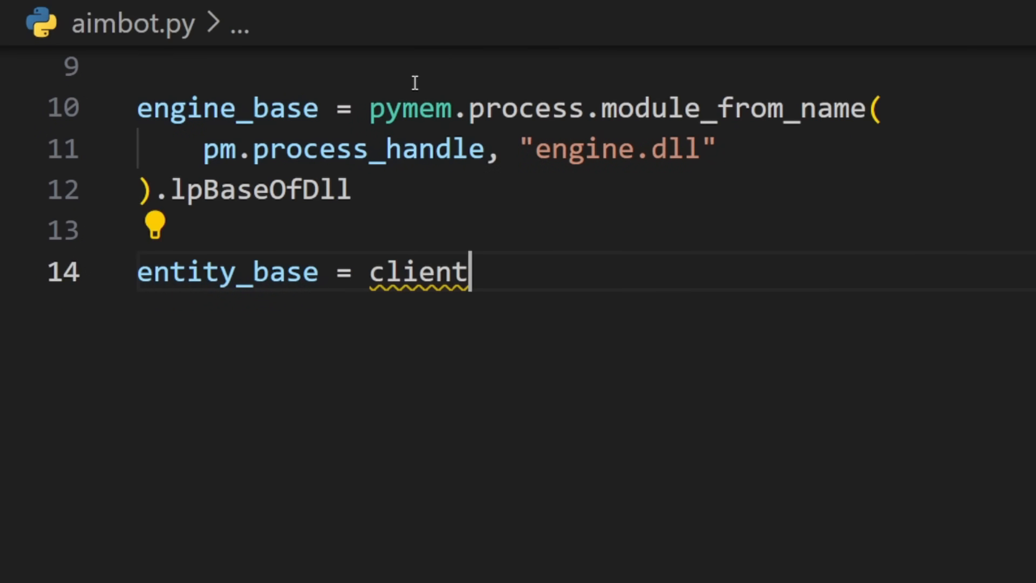
text(_base + 0x006098C8)
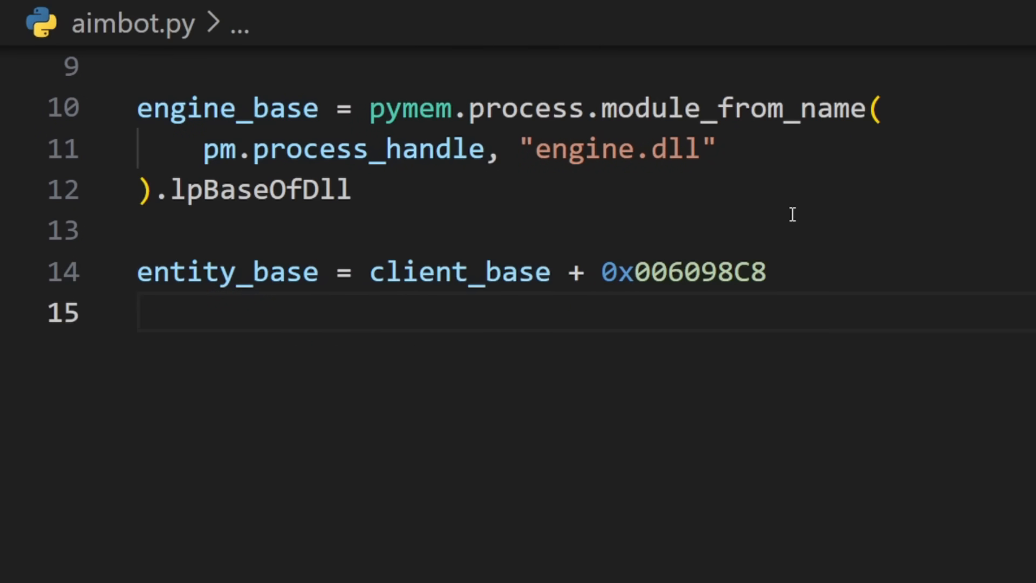
text(localplayer_base =)
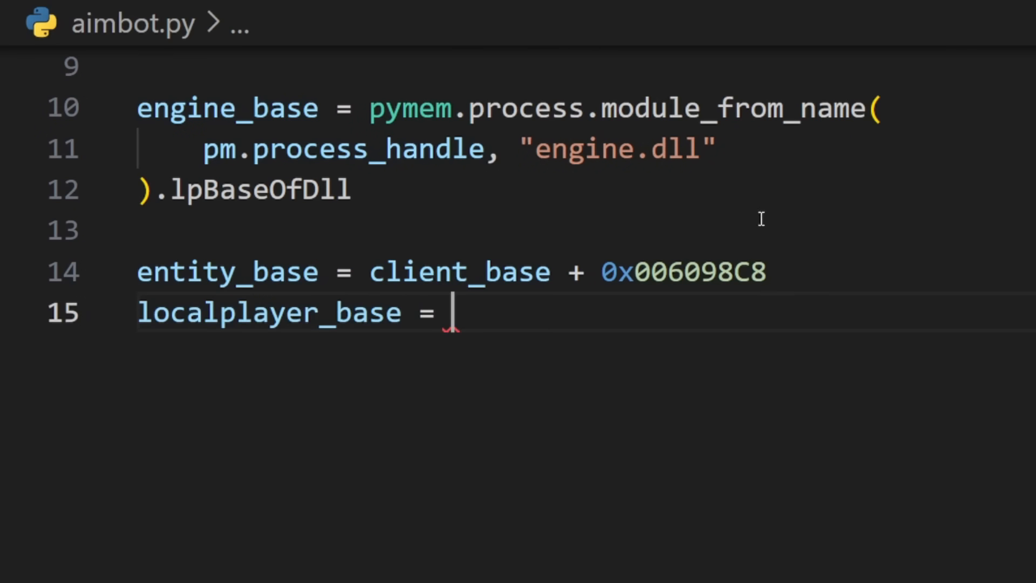
text(client_base + 0x0068EEC8)
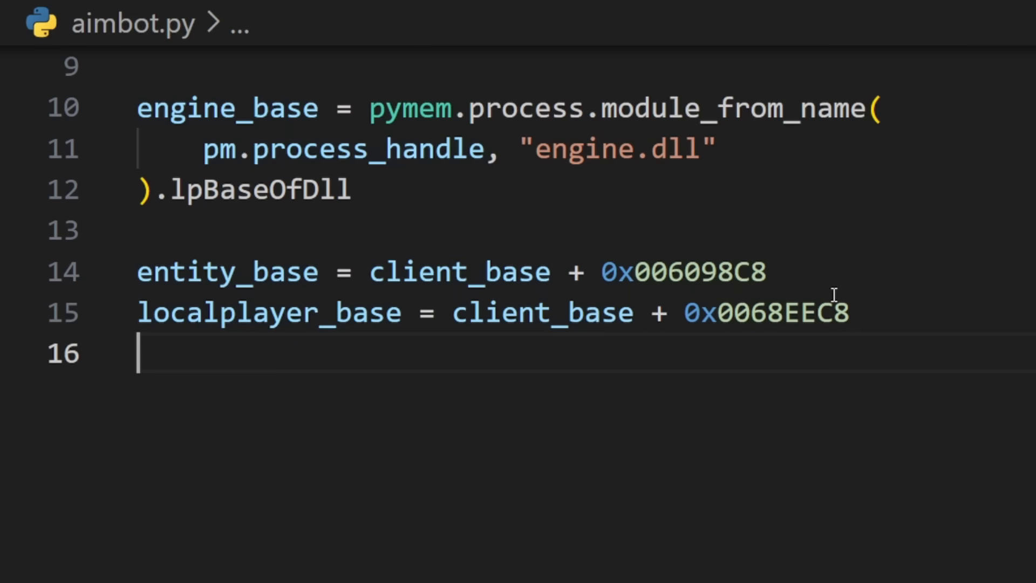
Step: Define pitch_base and yaw_base from engine_base + 0x53E4E4
text(pitch_base =)
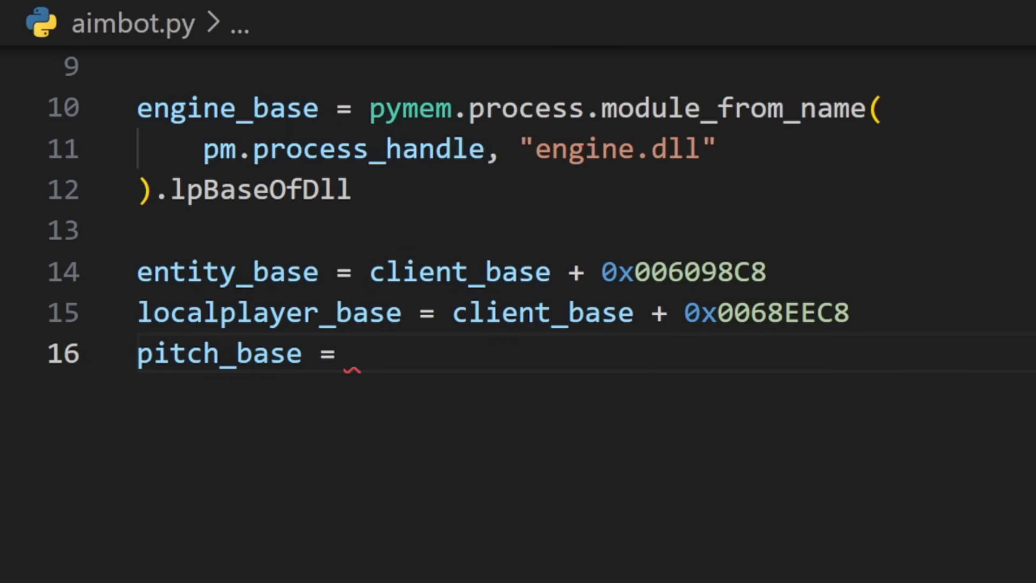
text(engine_base + 0x53E4E4)
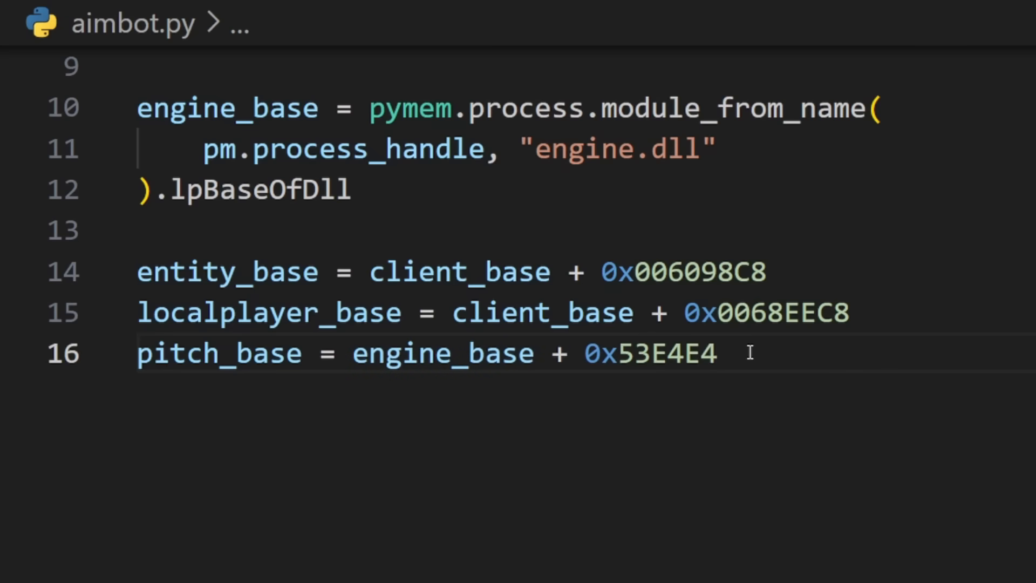
text(yaw_base =)
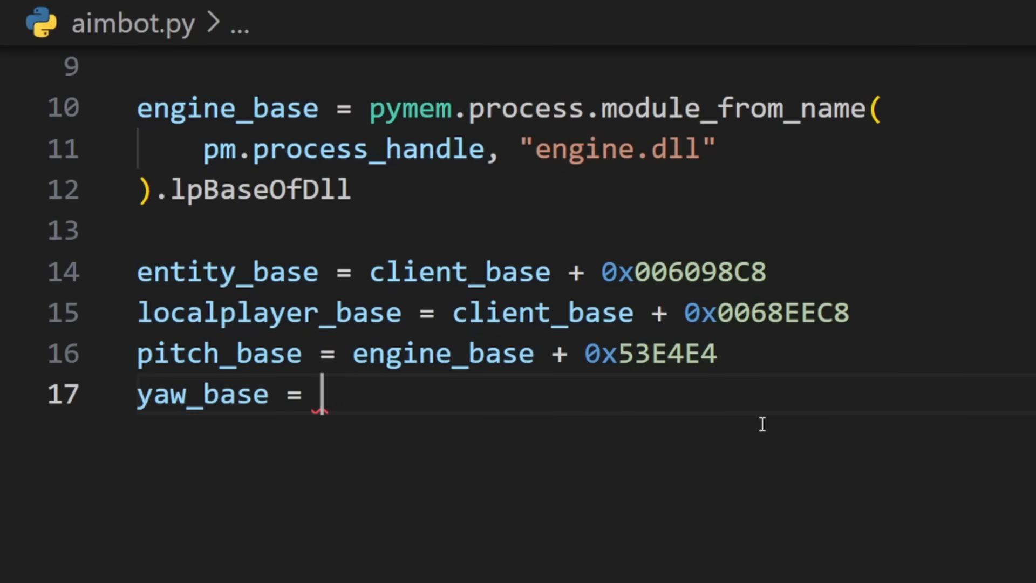
text(engine_base + 0x53E4E4 + 4)
text(# aimbot loop)
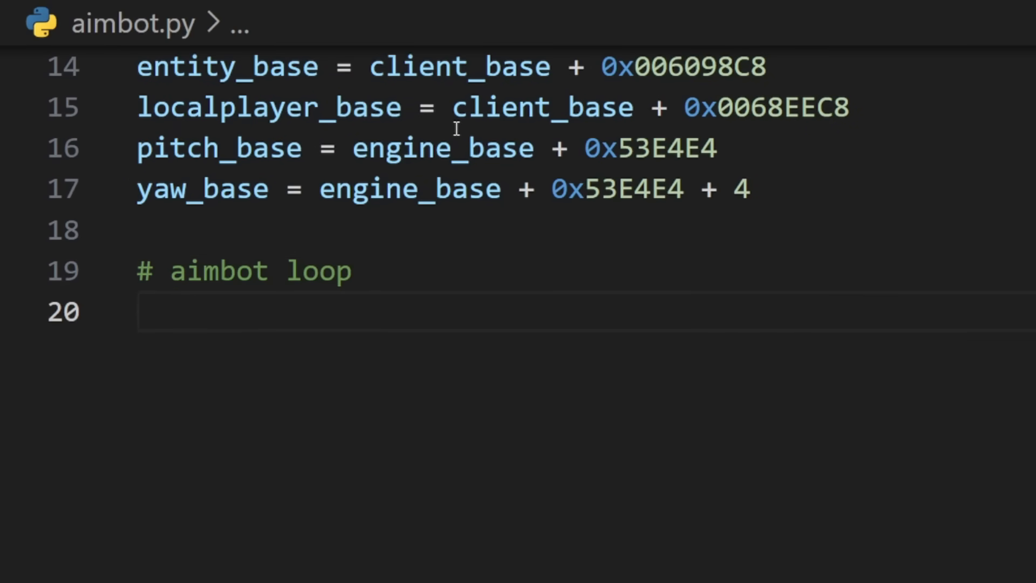
Step: Write a while True loop reading lp via read_ulonglong, health at lp + 0xD8 and the x/y/z position floats
text(while True:)
text(lp = pm.r)
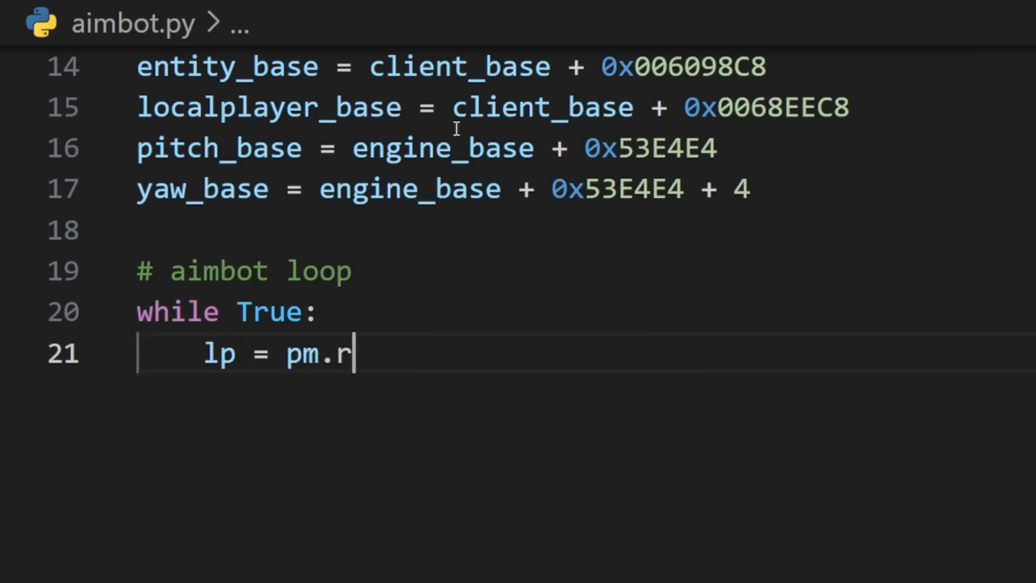
text(ead_ulo)
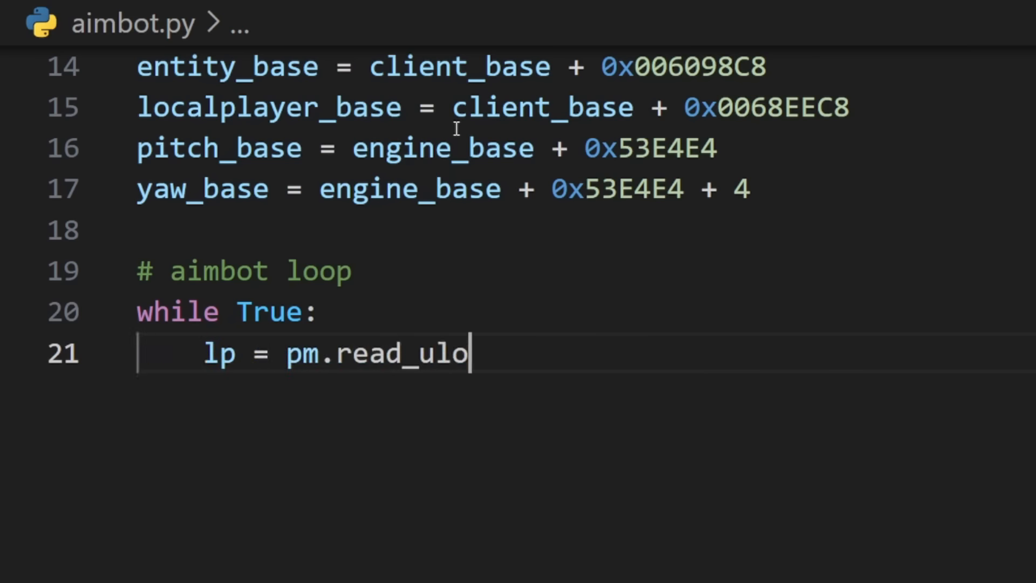
text(nglong(localplayer))
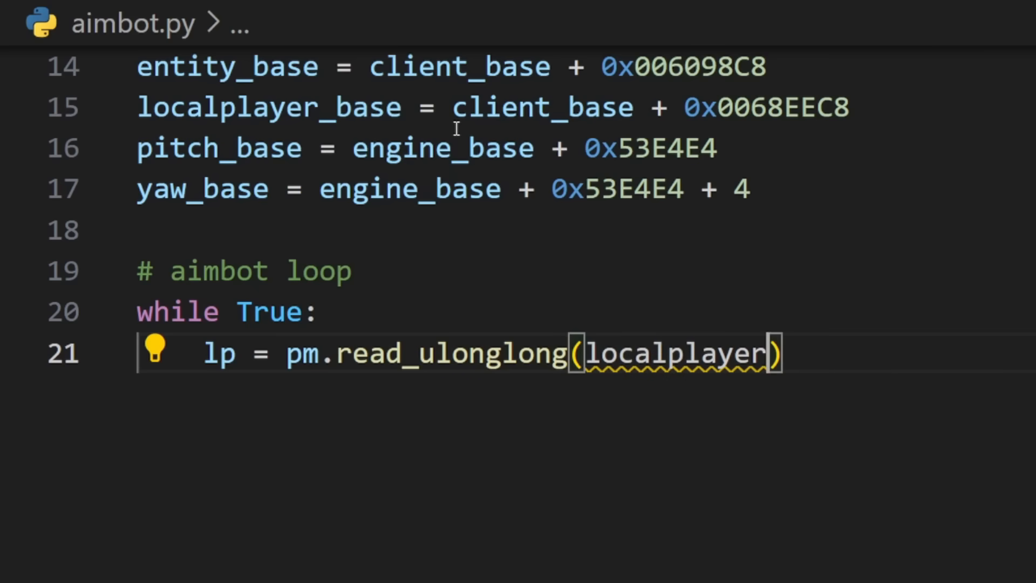
text(_base))
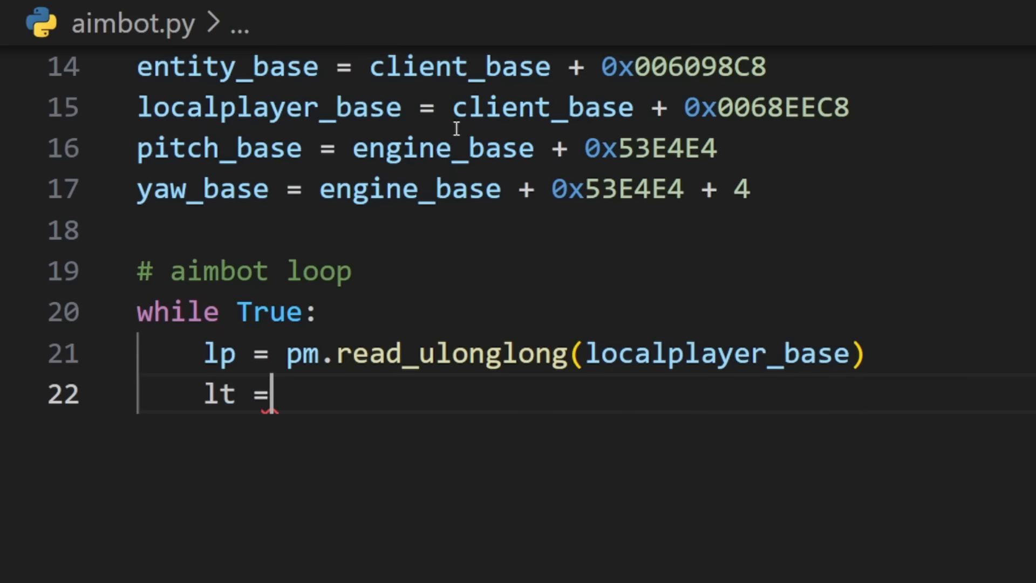
text(pm.read_int(lp))
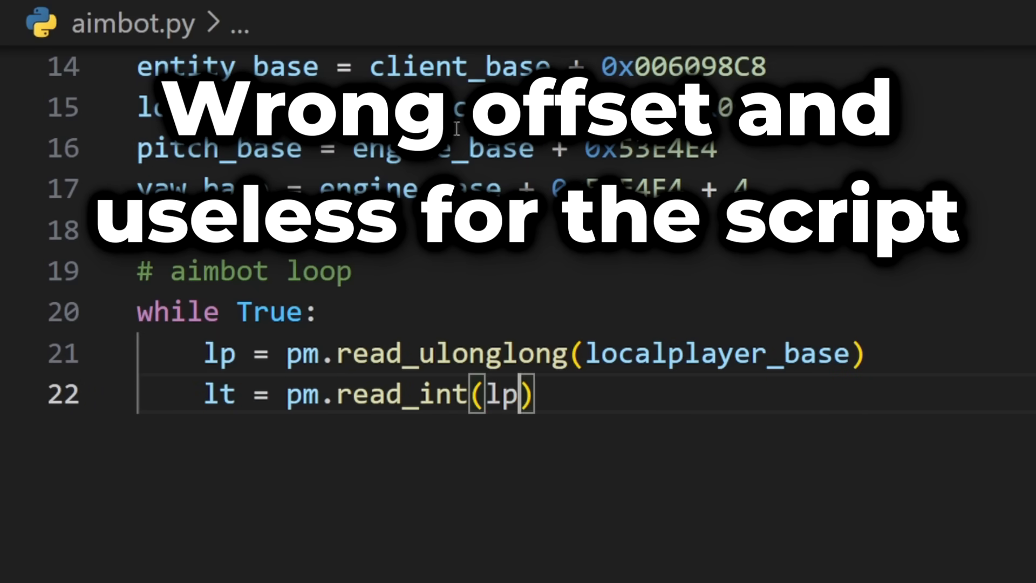
text(+ 0xD8) # health)
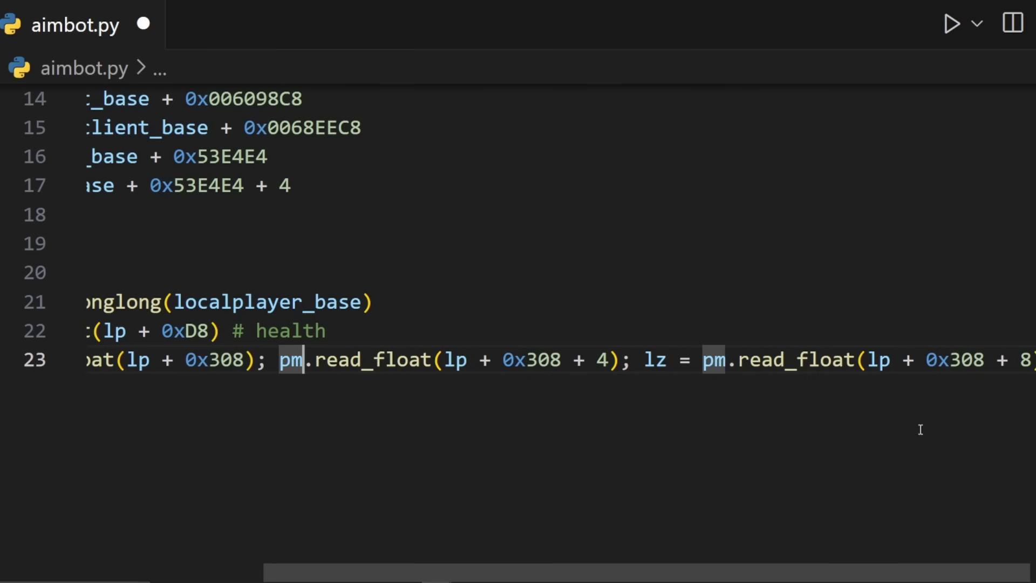
text(ly =)
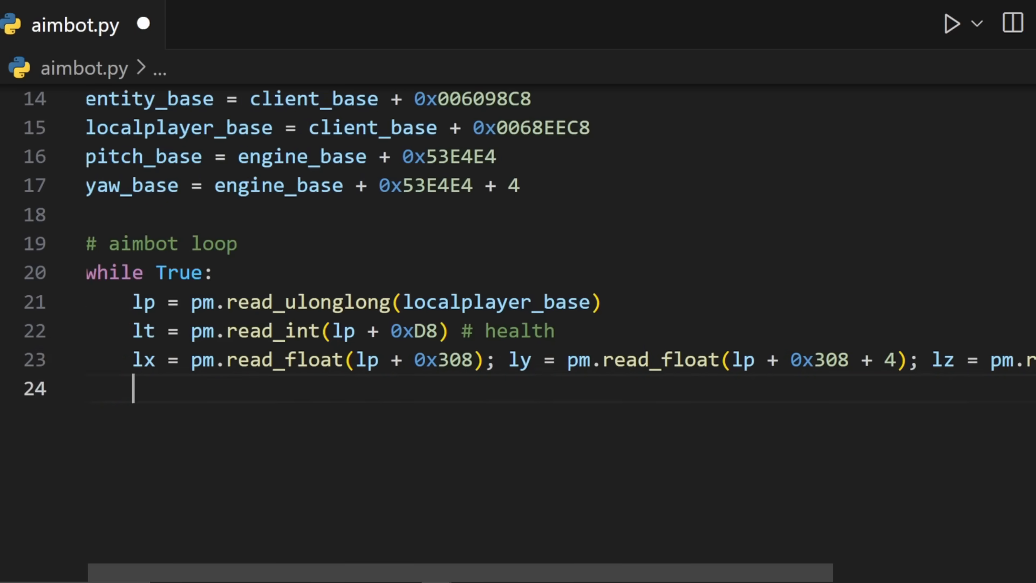
Step: Initialise closest = None and best_sq = float("inf") before the entity loop
text(closet)
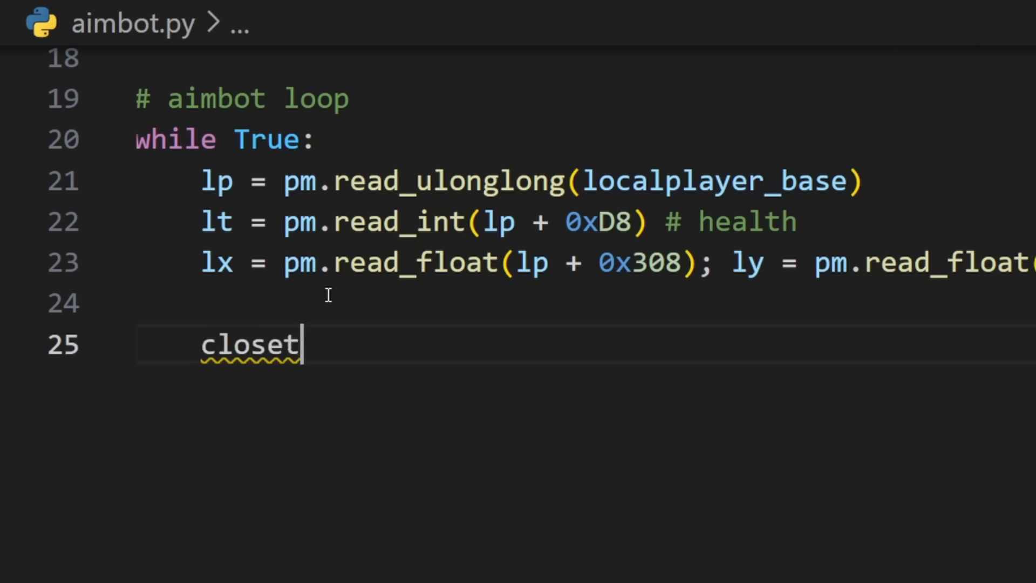
text(st = N)
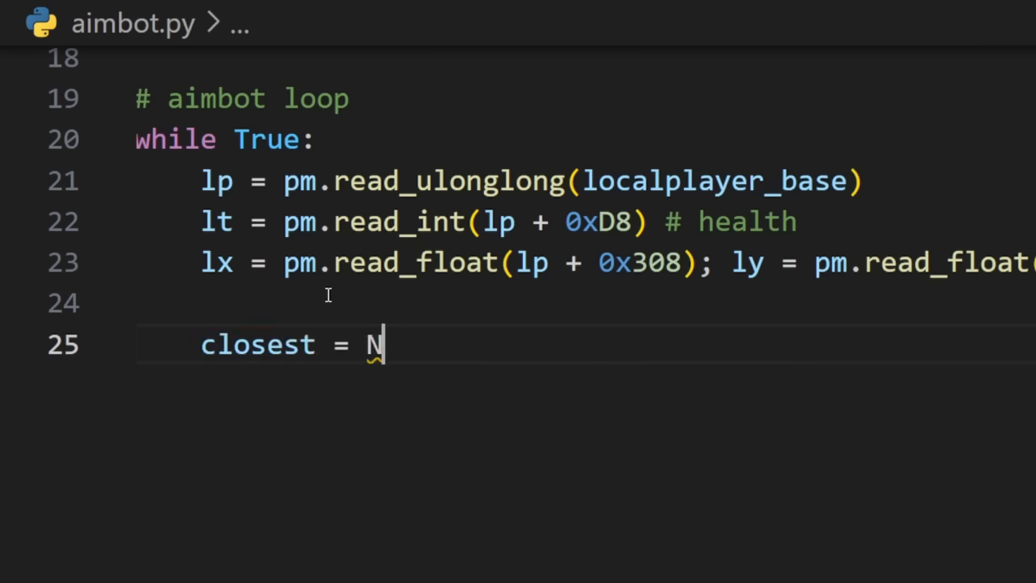
text(one)
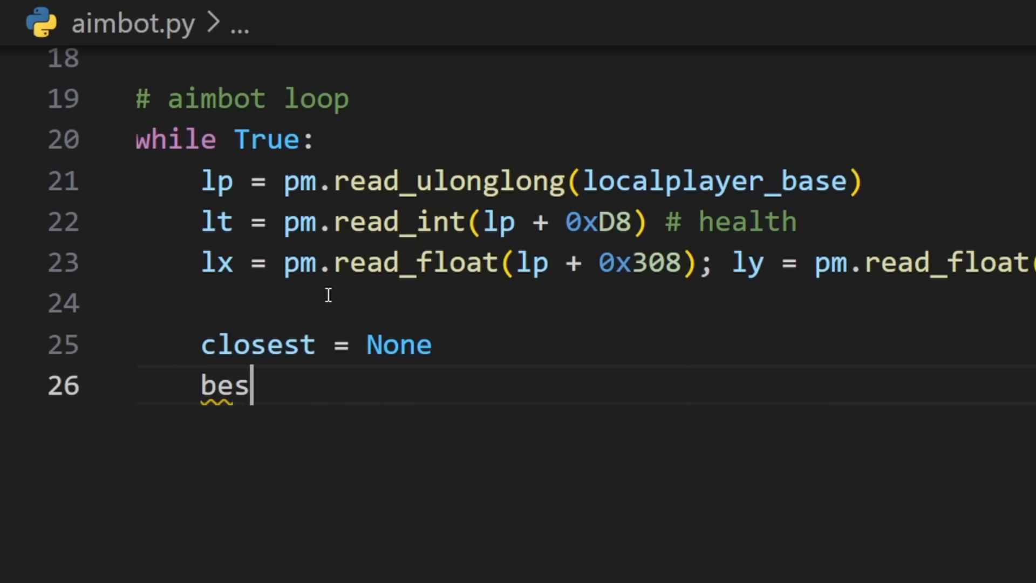
text(t_sq = float())
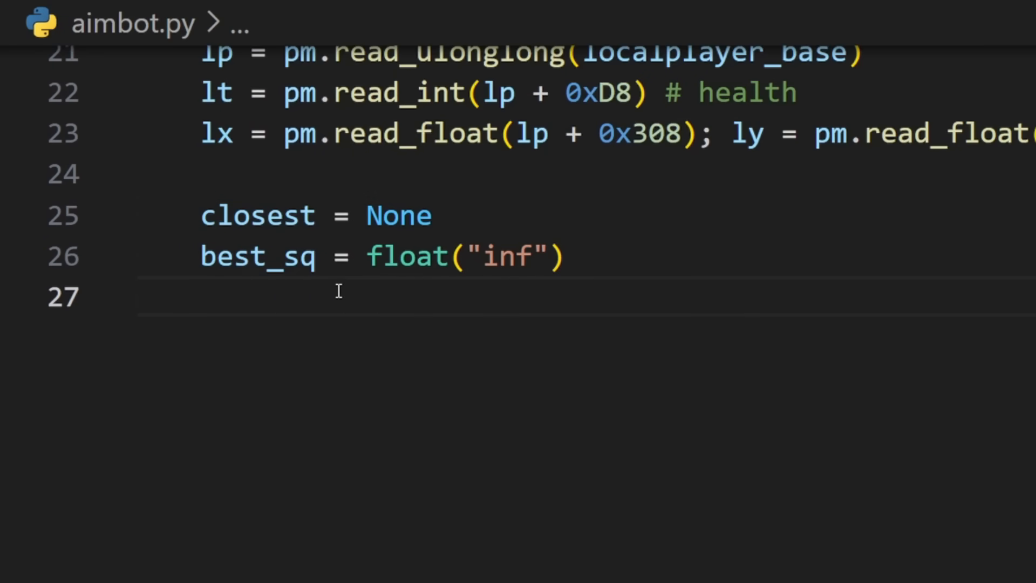
Step: Add a commented for i in range(24) loop over potential entities wrapped in try/except
text(for i in)
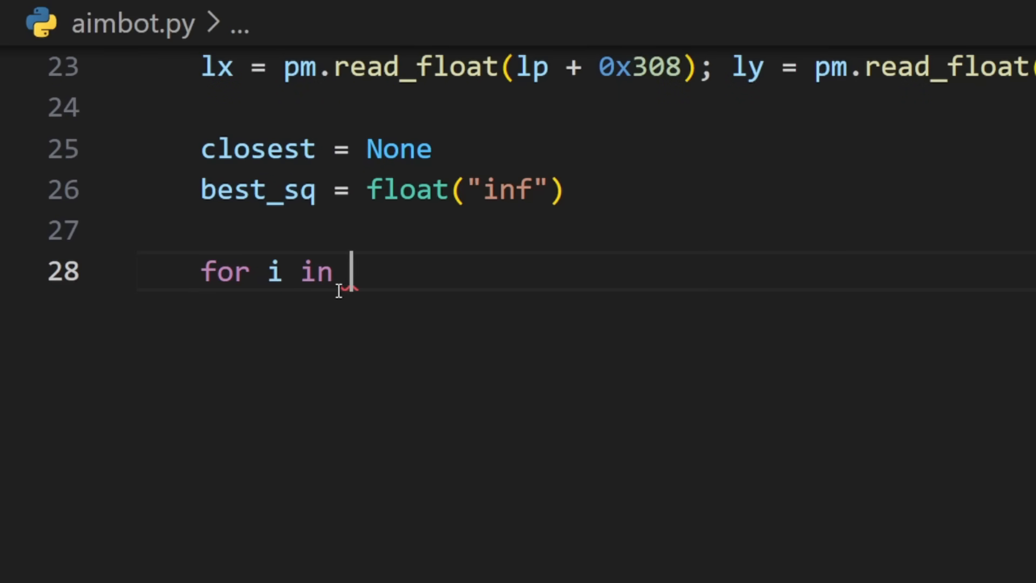
text(range(24): #)
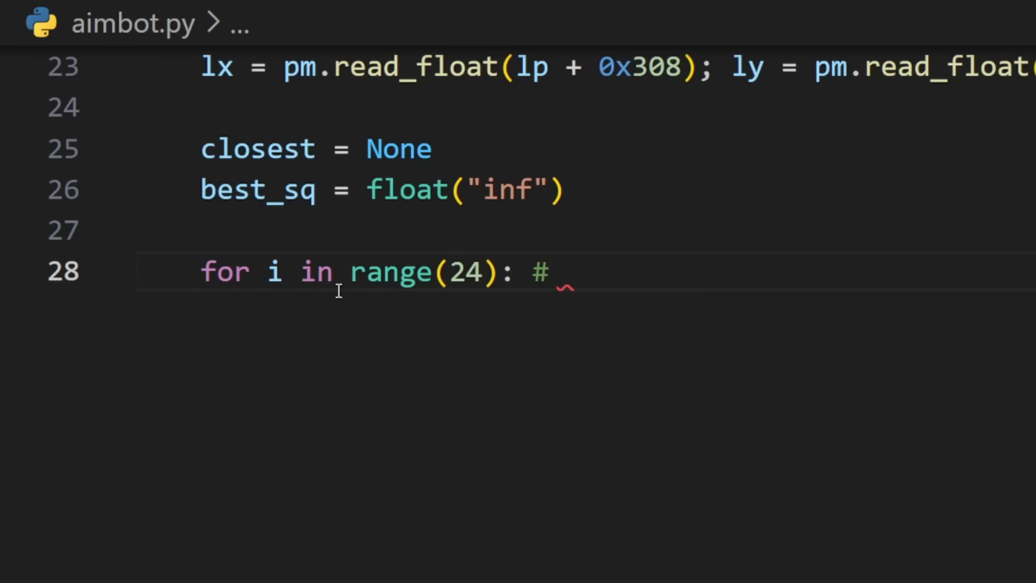
text(24 potential entities)
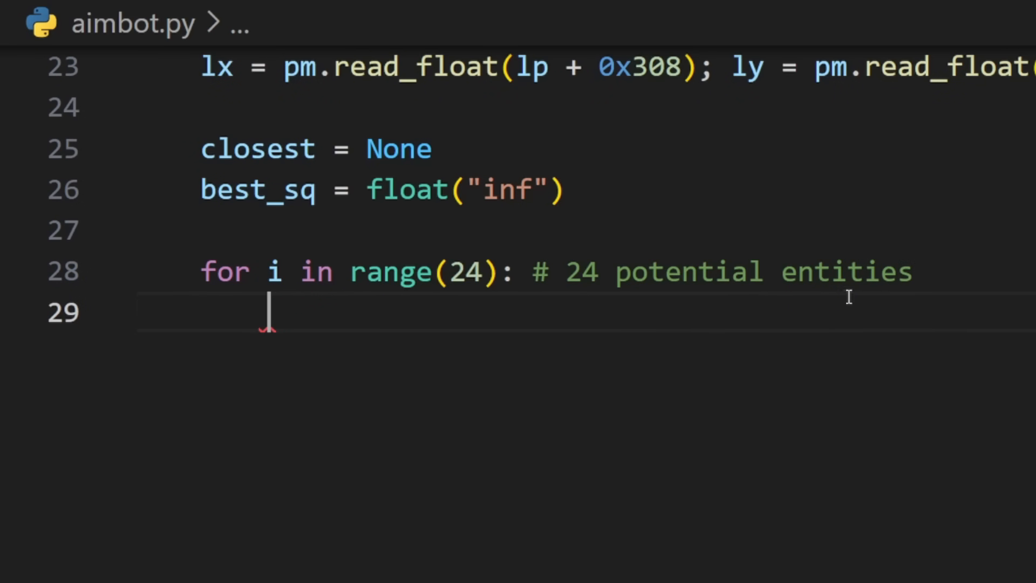
text(, can a)
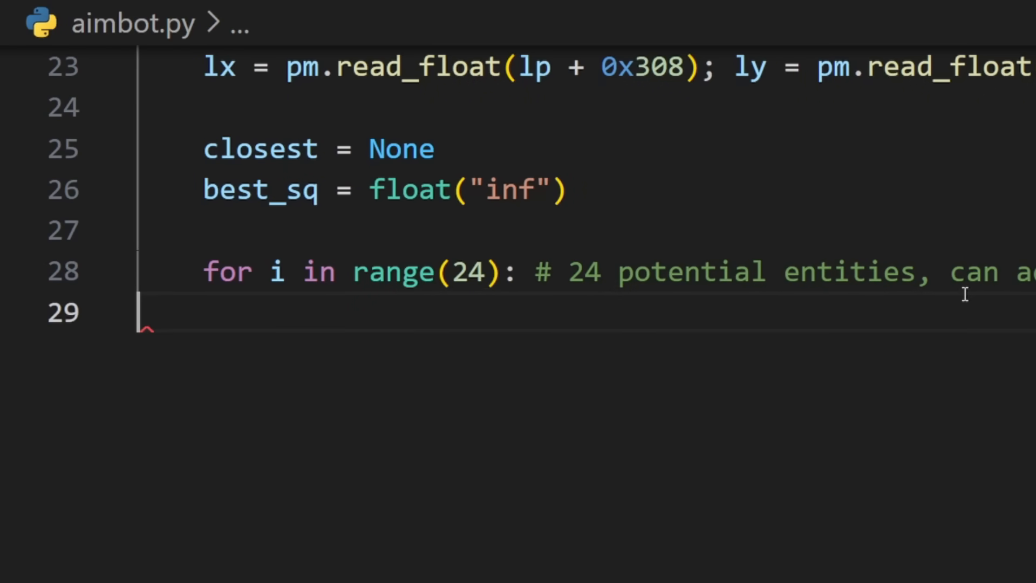
text(try:)
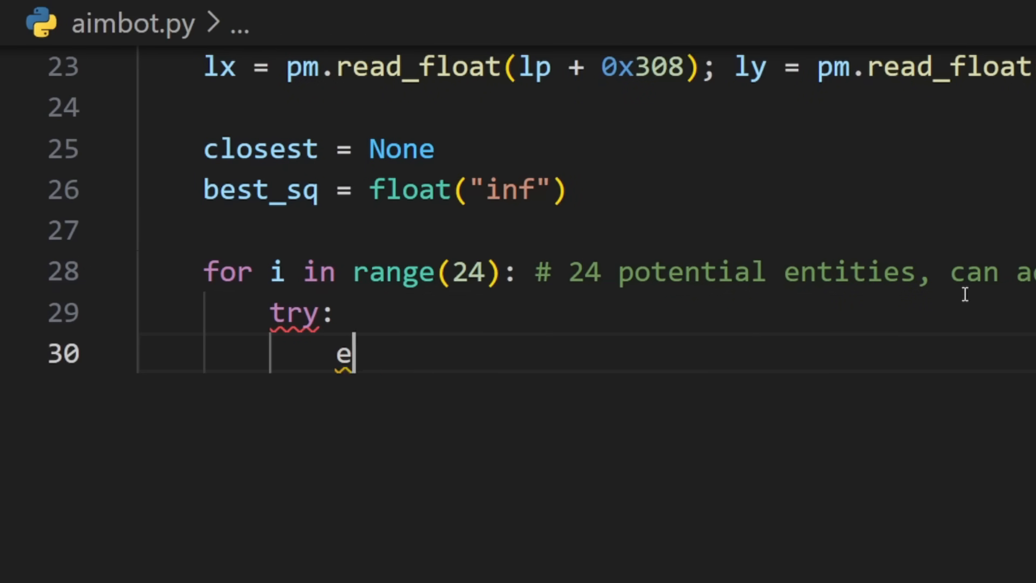
text(p = pm.)
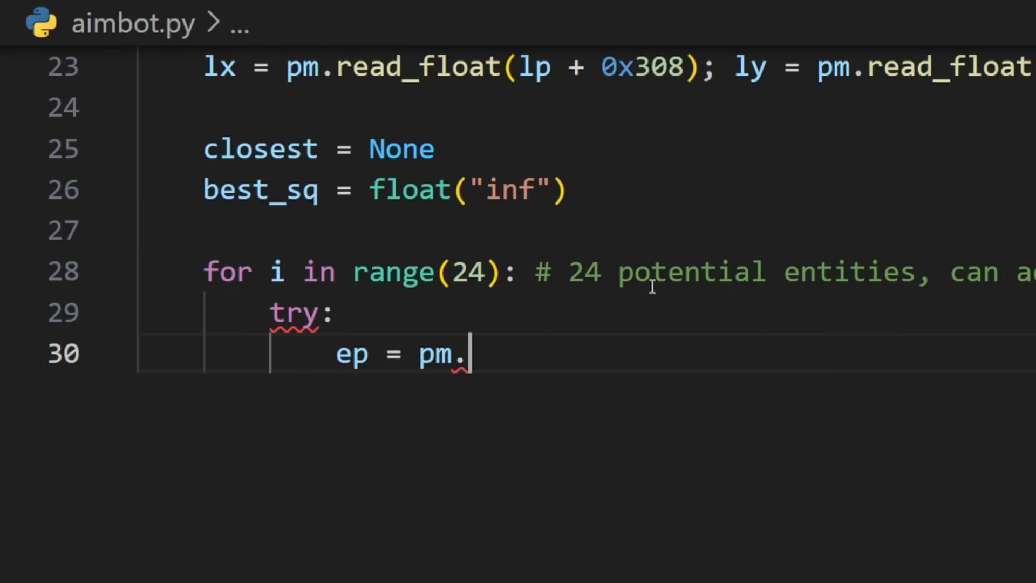
text(except:)
text(continue)
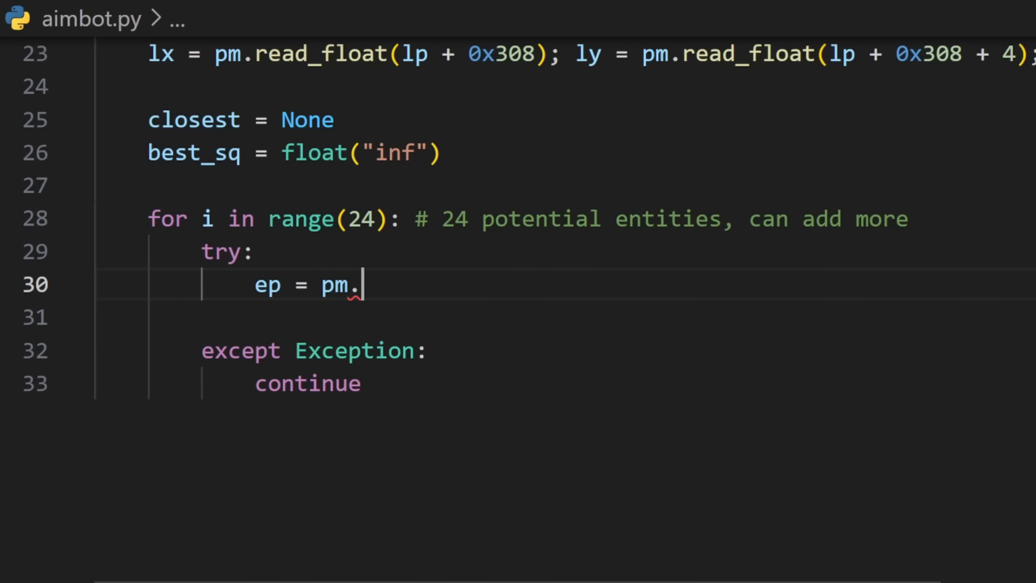
Step: Read each entity pointer as ep = pm.read_ulonglong(entity_base + 0x20 * i)
text(r)
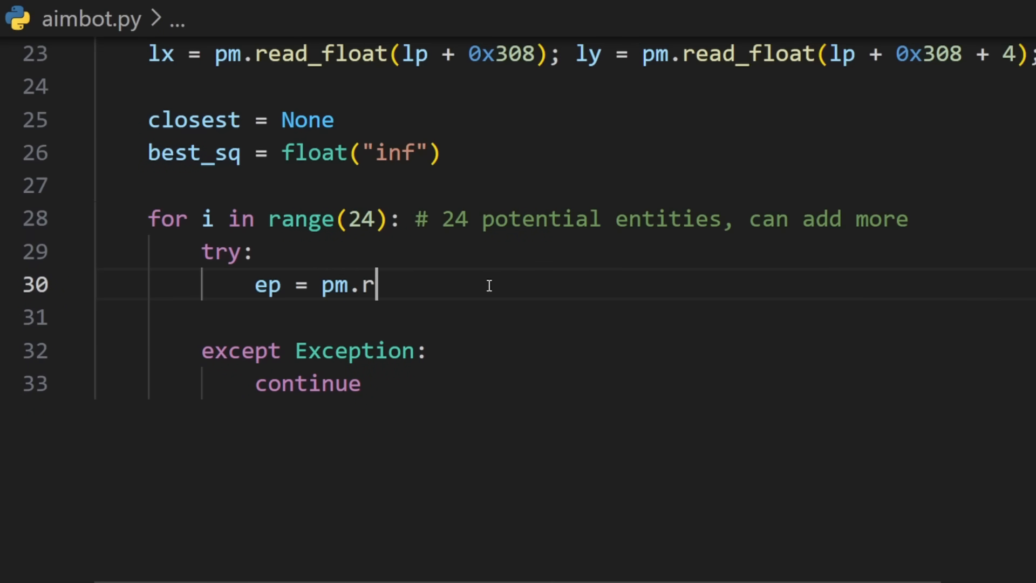
text(ead_ulong)
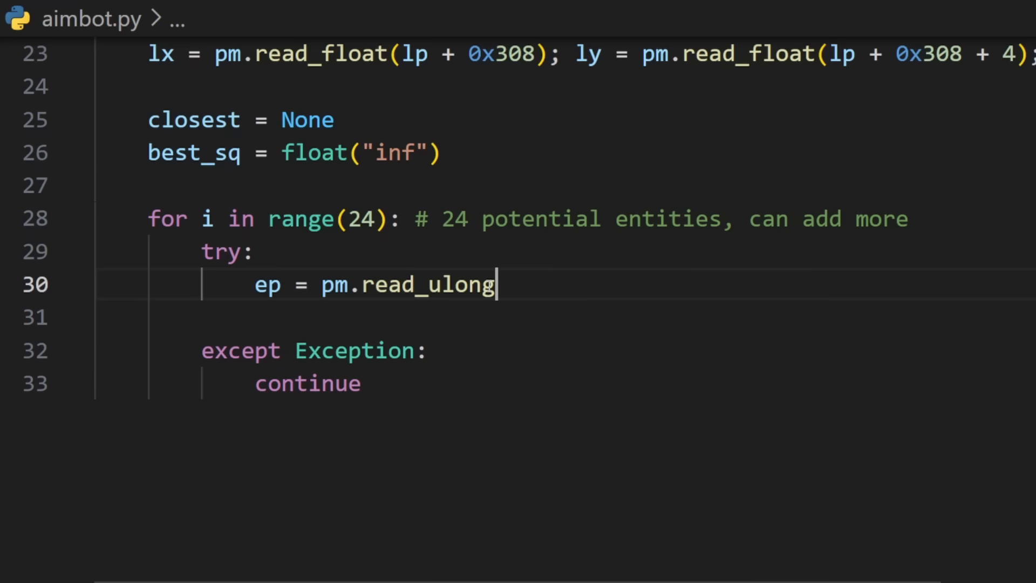
text(long(entit))
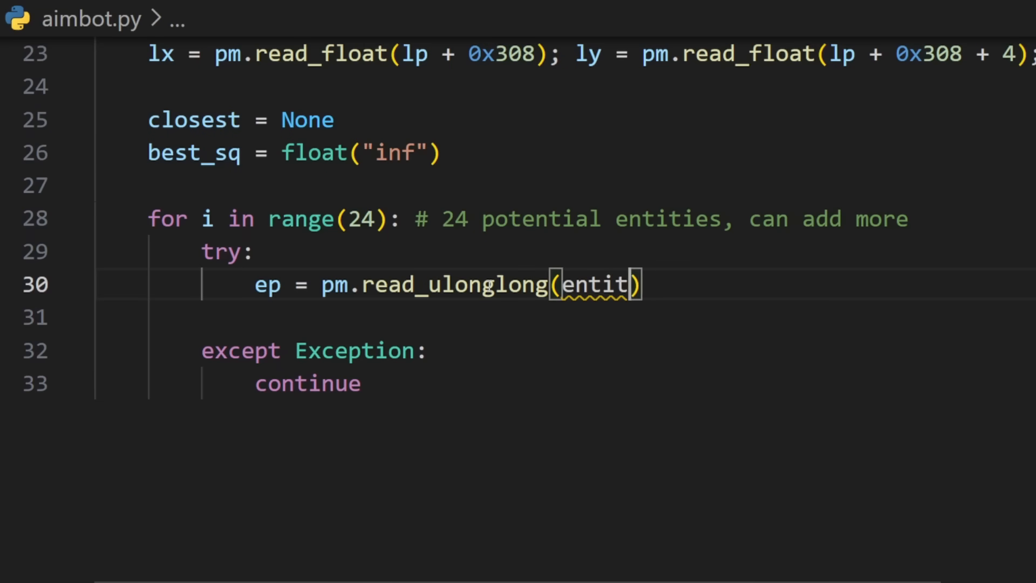
text(y_base + 0x20)
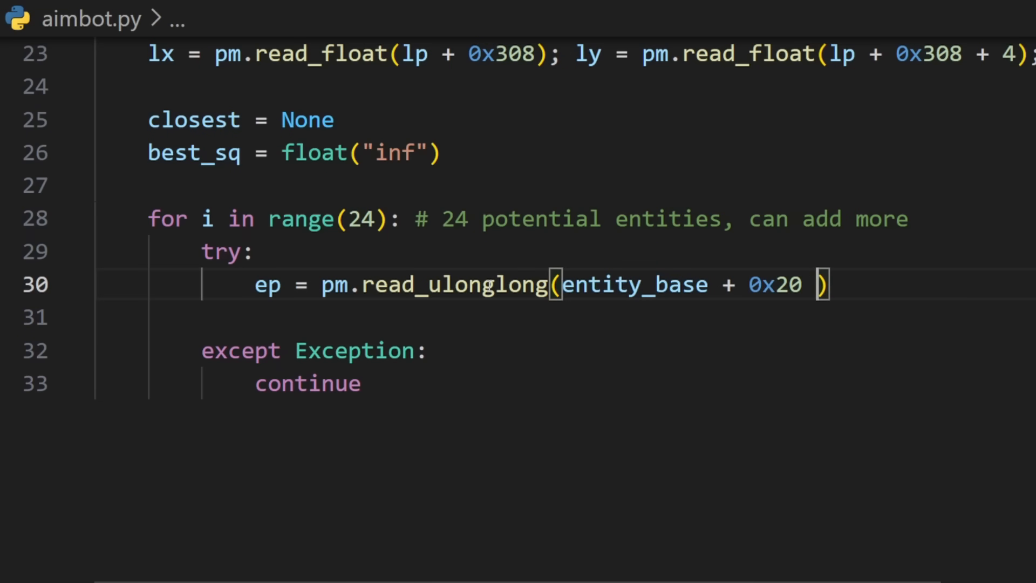
text(* i)
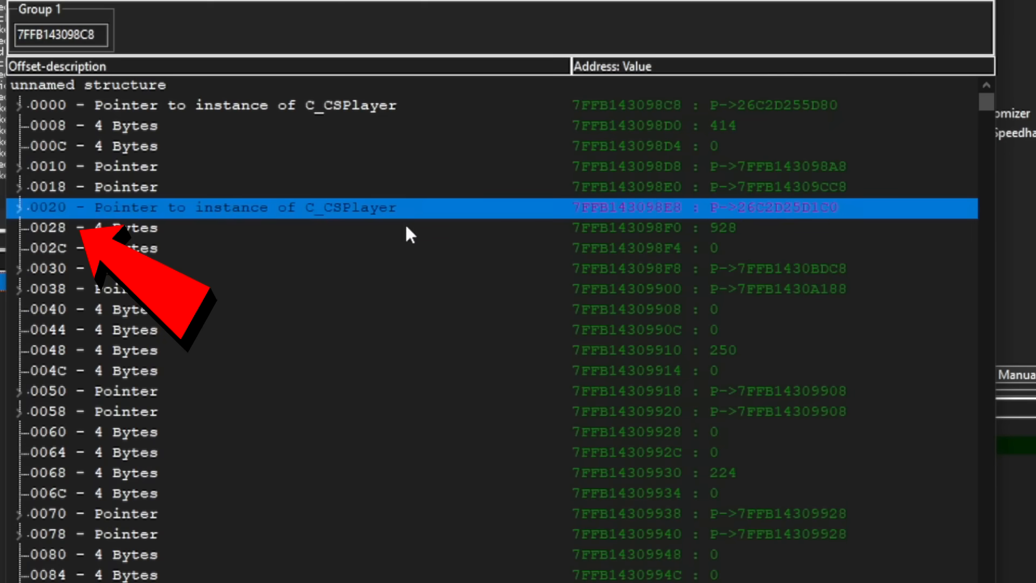
click(21, 207)
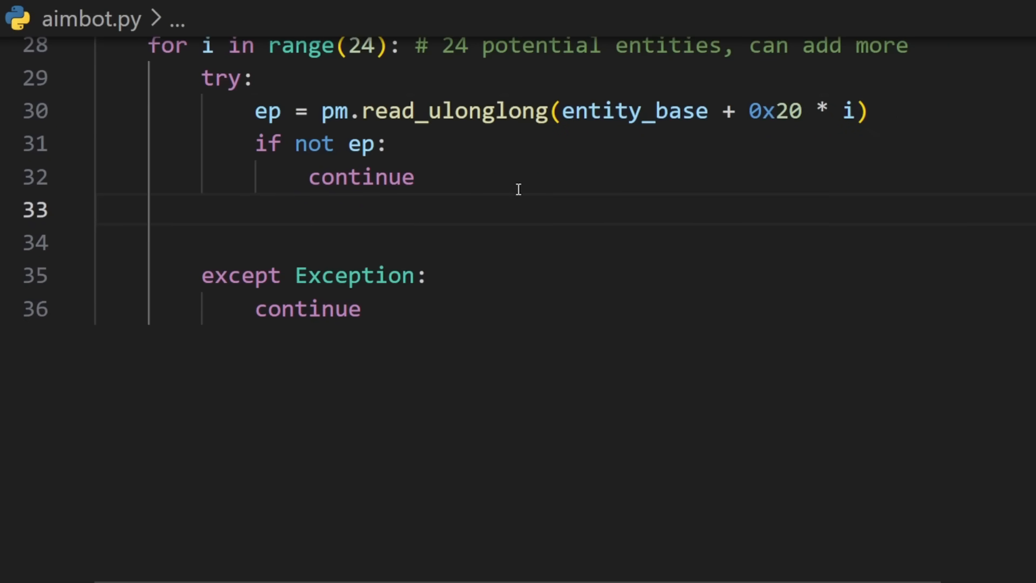
Step: Read each entity's health with pm.read_int and continue past invalid ones
text(hp = pm.read_int())
text(if not (1 < hp < 101)
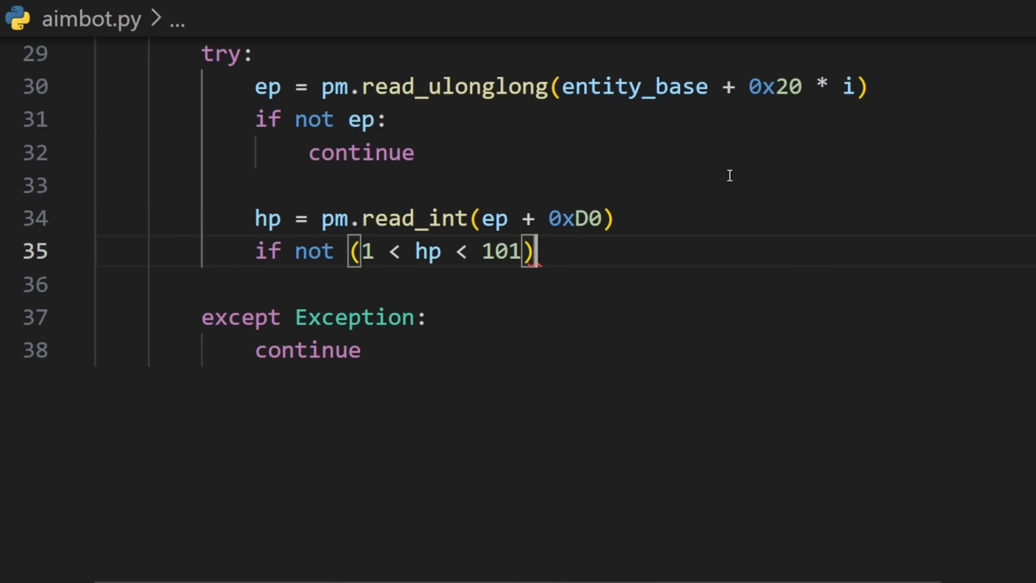
text(continue)
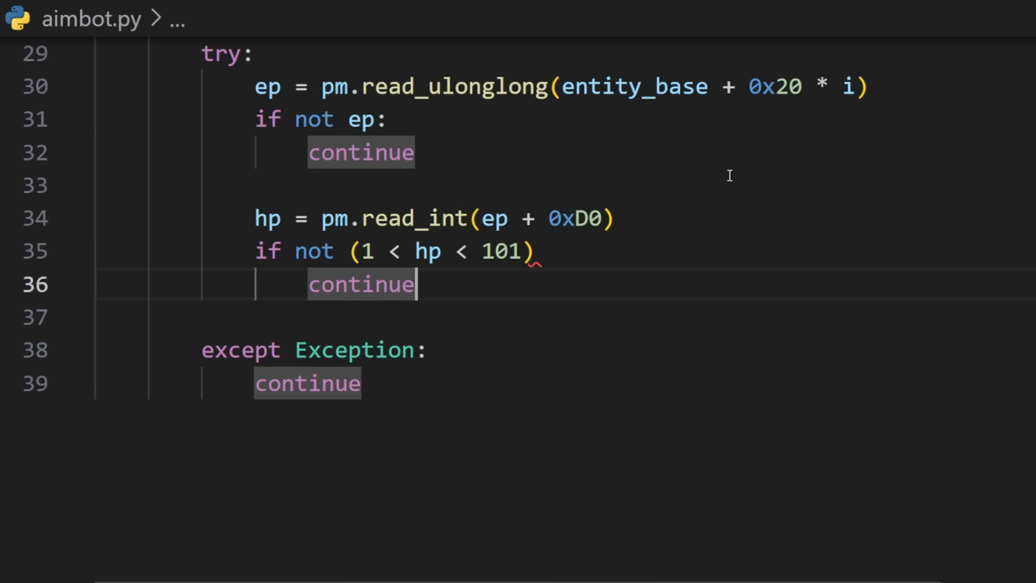
key(enter)
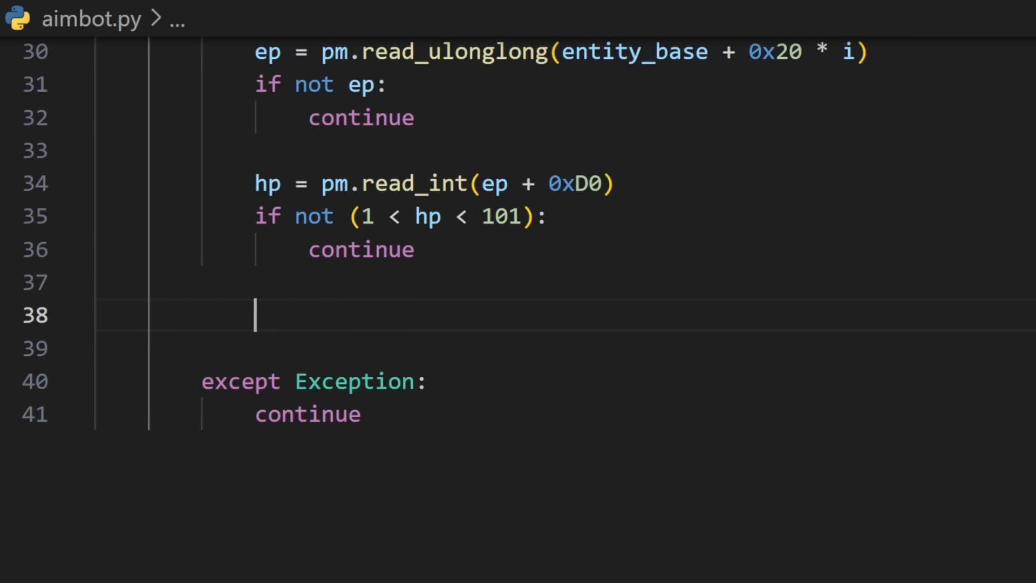
Step: Read ex, ey, ez floats at ep + 0x308, +4 and +8, subtracting 8 from z manually
text(ex = pm.)
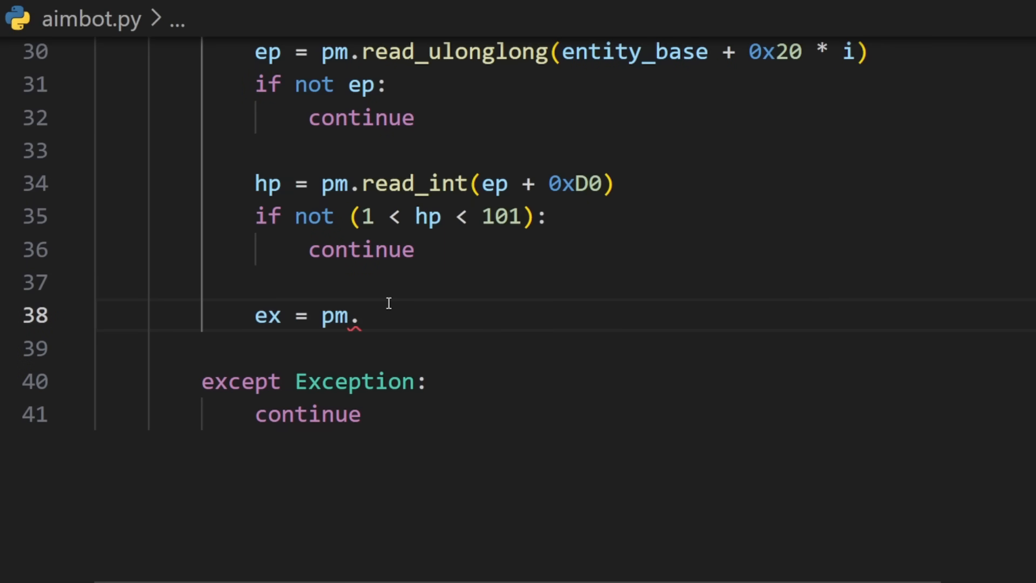
text(read_float(ep + 0x308))
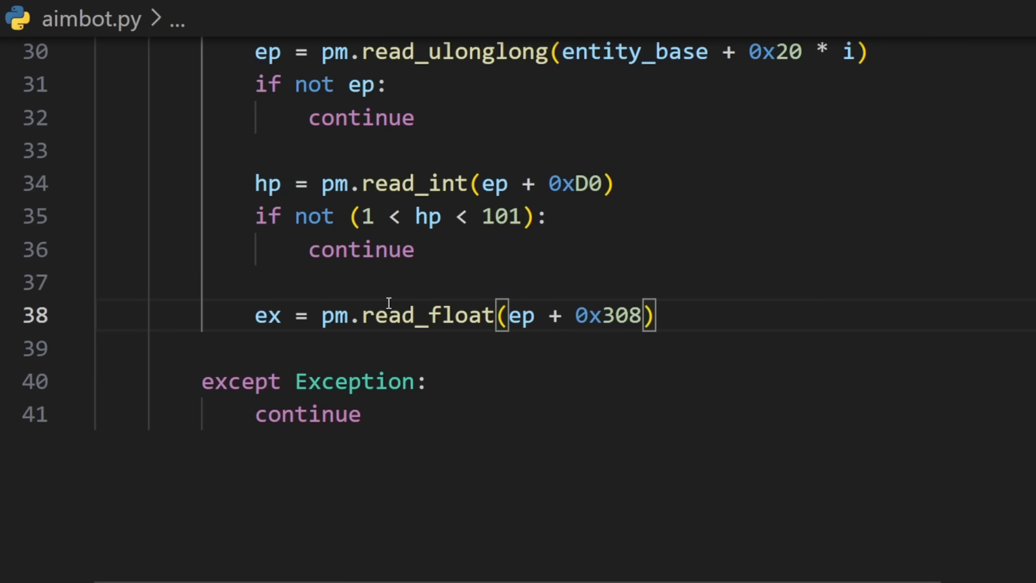
text(ey = pm.read_float(ep + 0x)
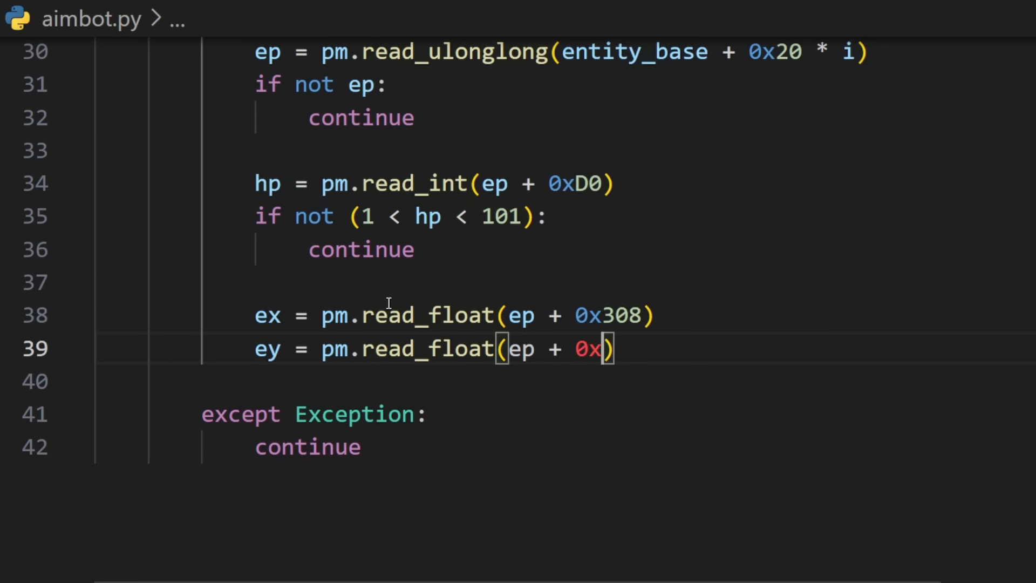
text(308 + 4) # float is 4 bytes in siz)
click(638, 382)
text(ez)
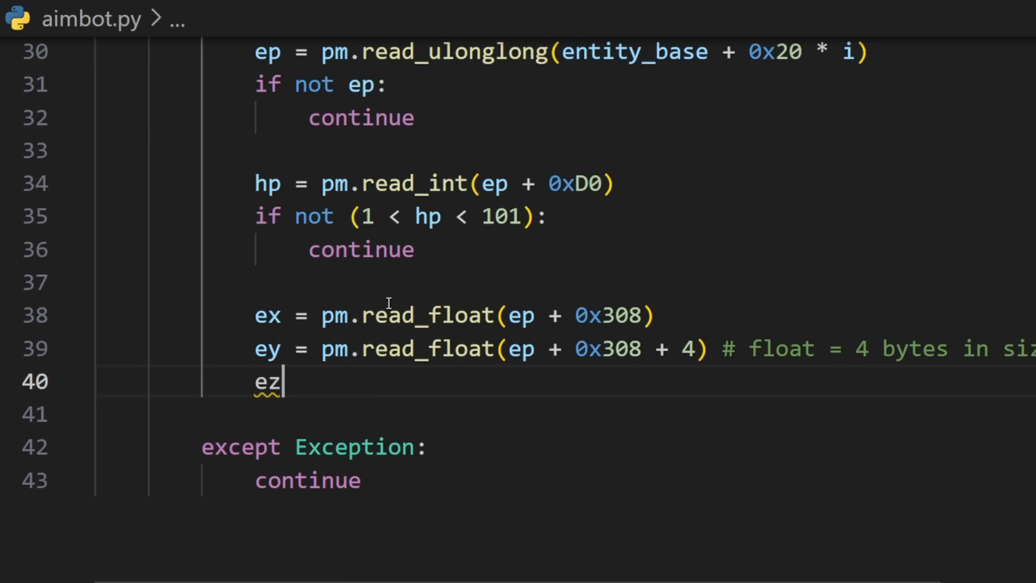
text(= pm.read_float(ep + 0)
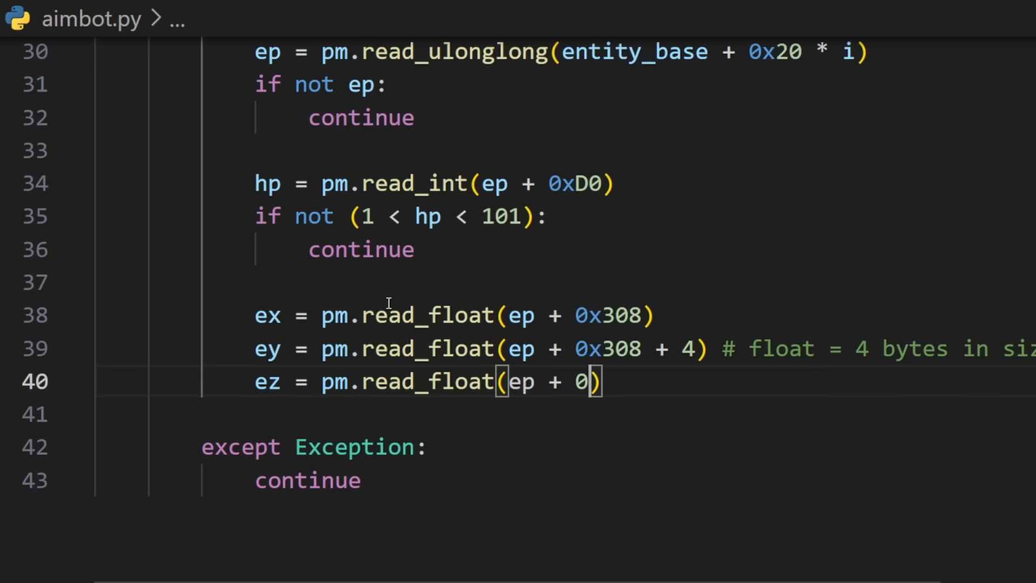
text(x308 + 8)
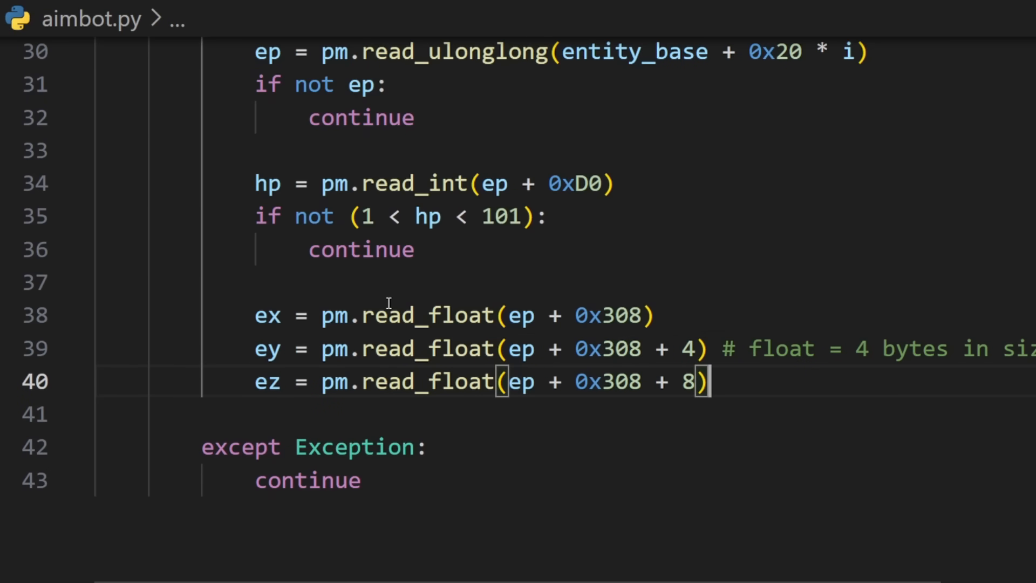
text(- 8 # manual offset)
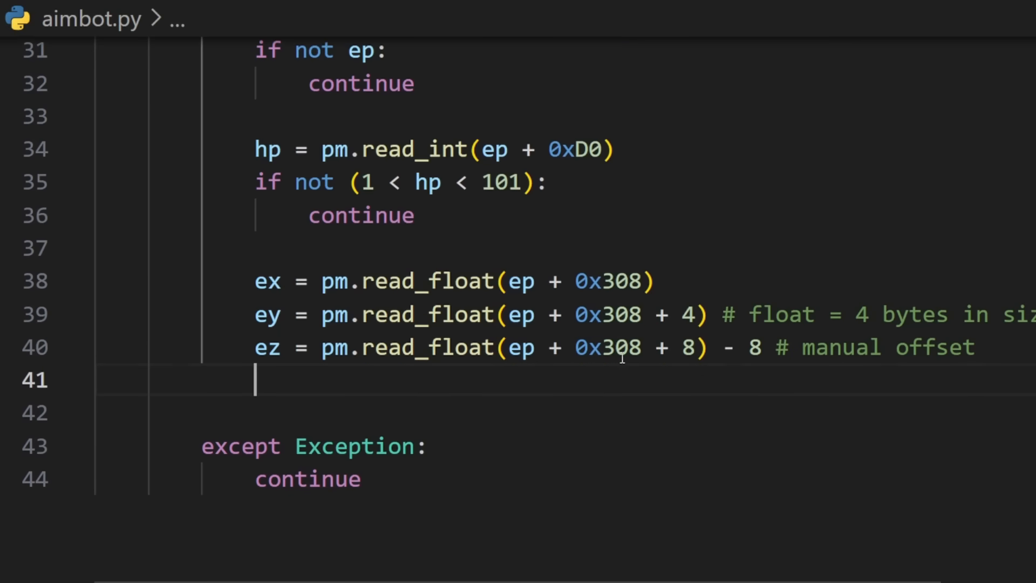
key(enter)
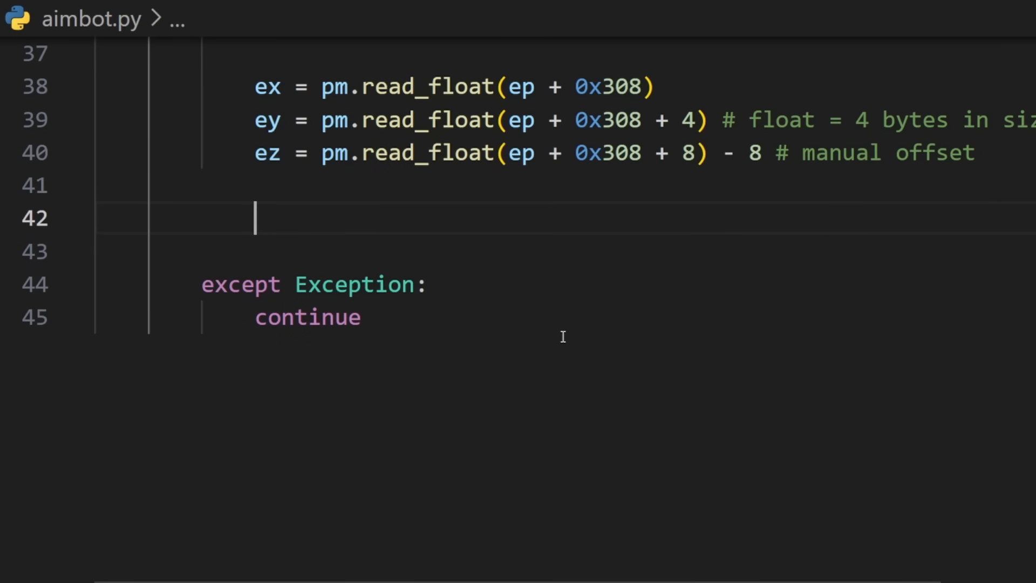
Step: Compute dx, dy, dz from local coords and dist_sq = dx*dx + dy*dy to track the closest target
text(dx = ex - lx; dy = ey -)
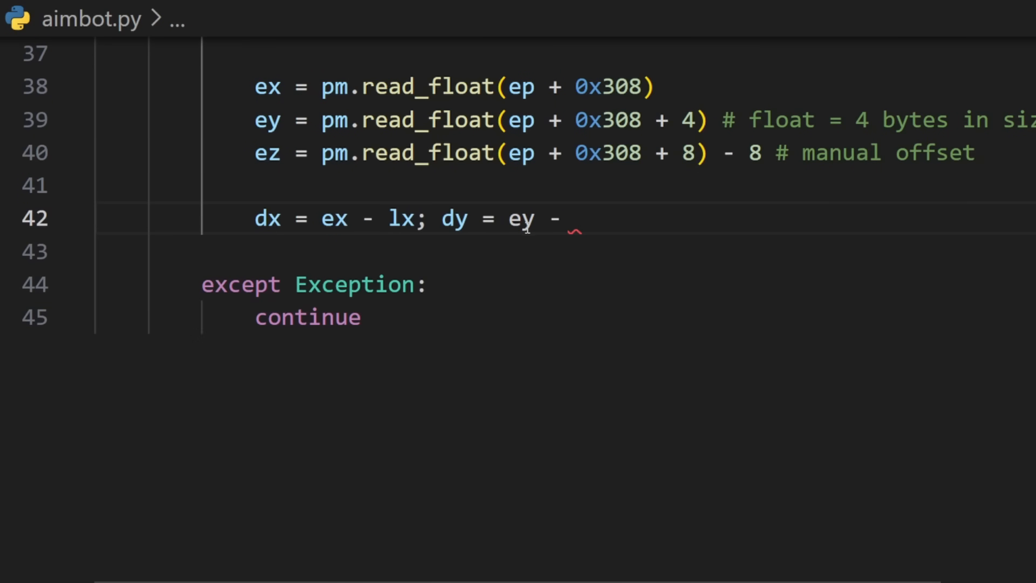
text(ly; dz = ez - lz)
click(618, 251)
text(dist)
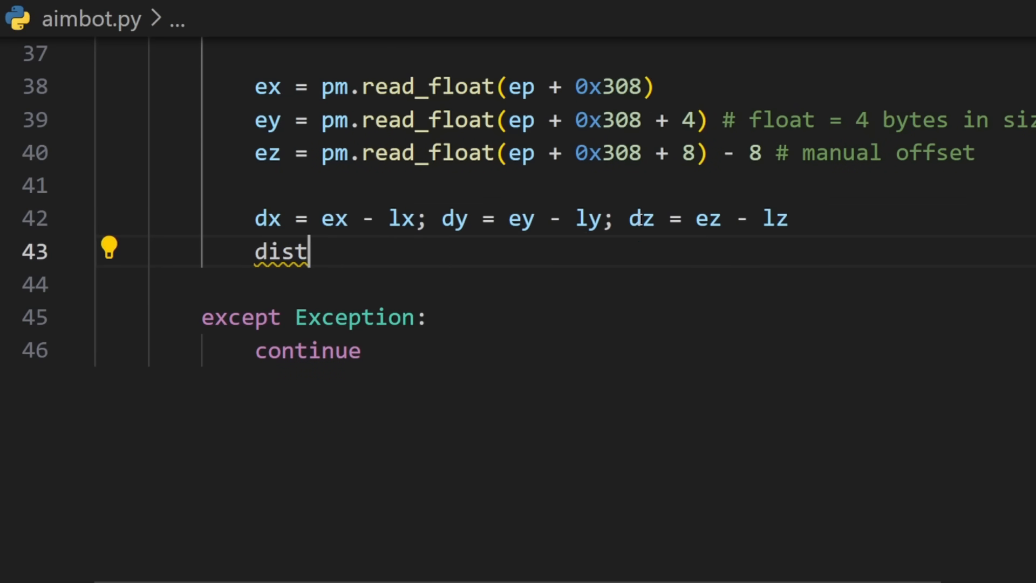
text(_sq = dx*dx + dy*)
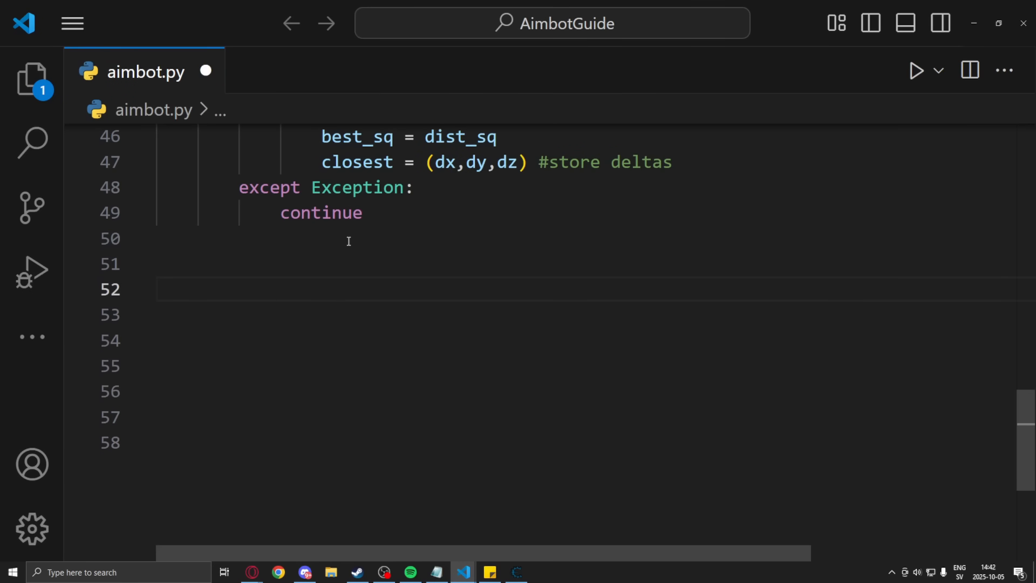
Step: Add if closest and keyboard.is_pressed("caps lock") with a hotkey comment and unpack dx, dy, dz
text(if closes)
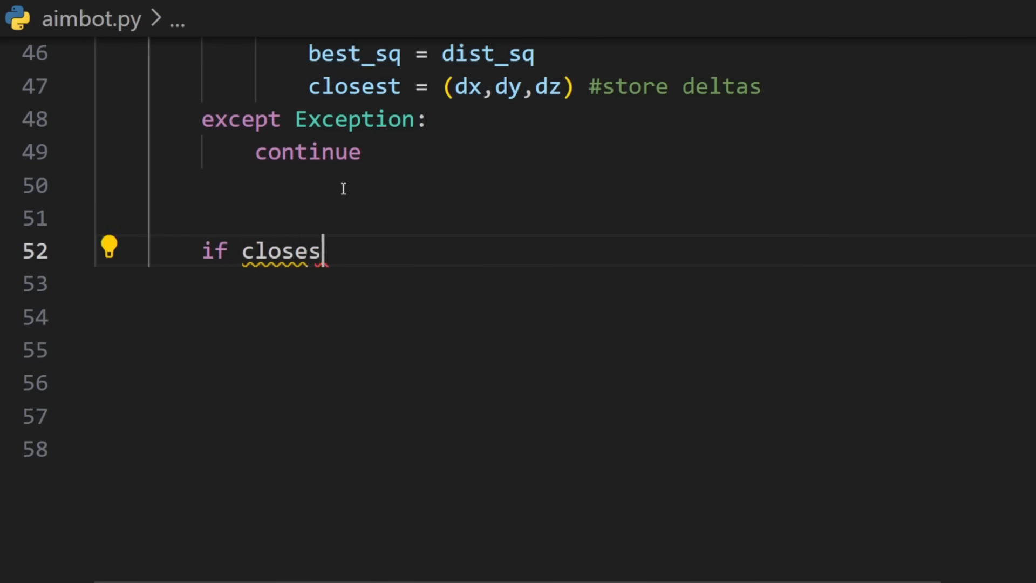
text(t and keyboard.is_pressed("ca)
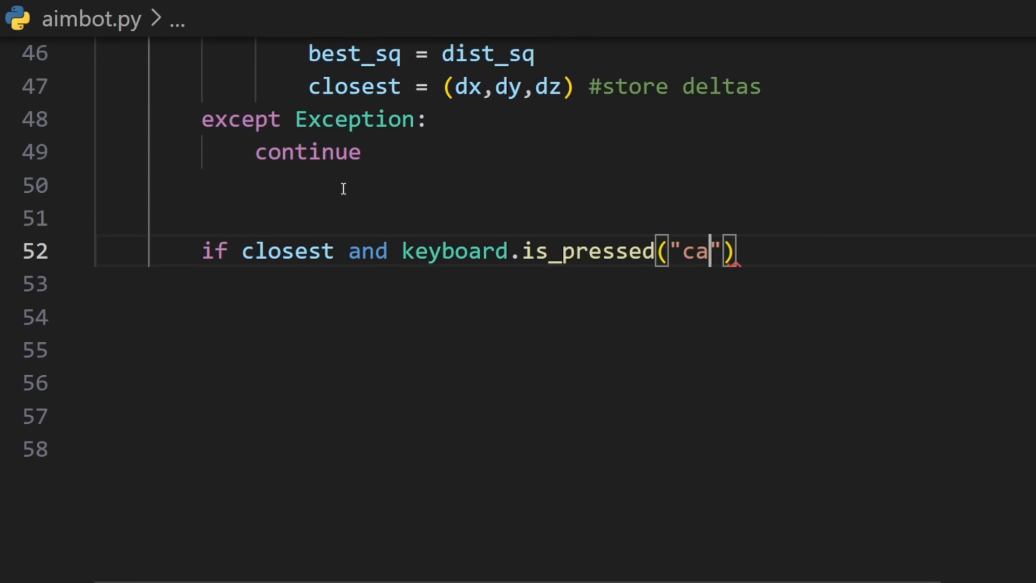
text(ps lock"): #)
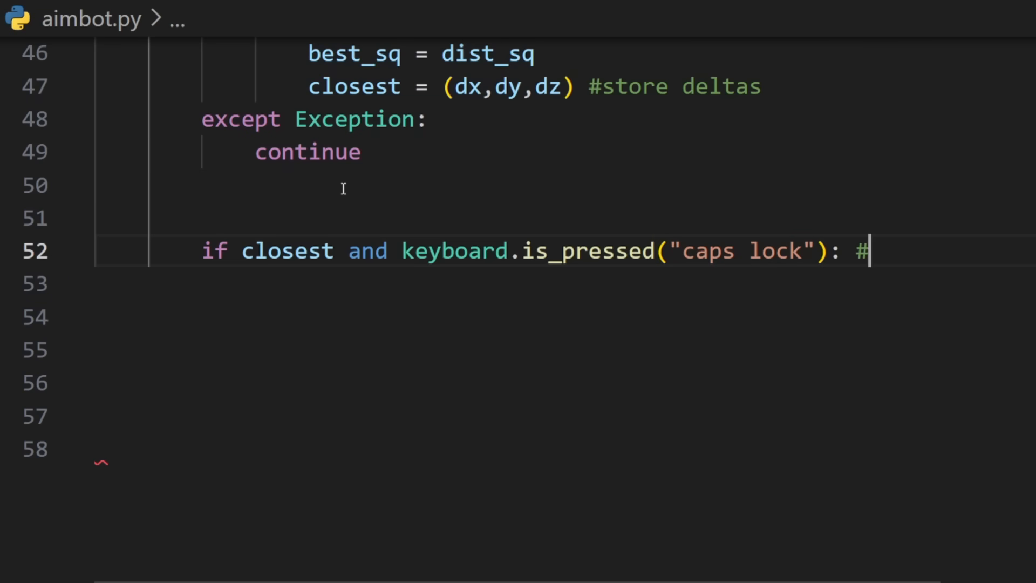
text(change to wha)
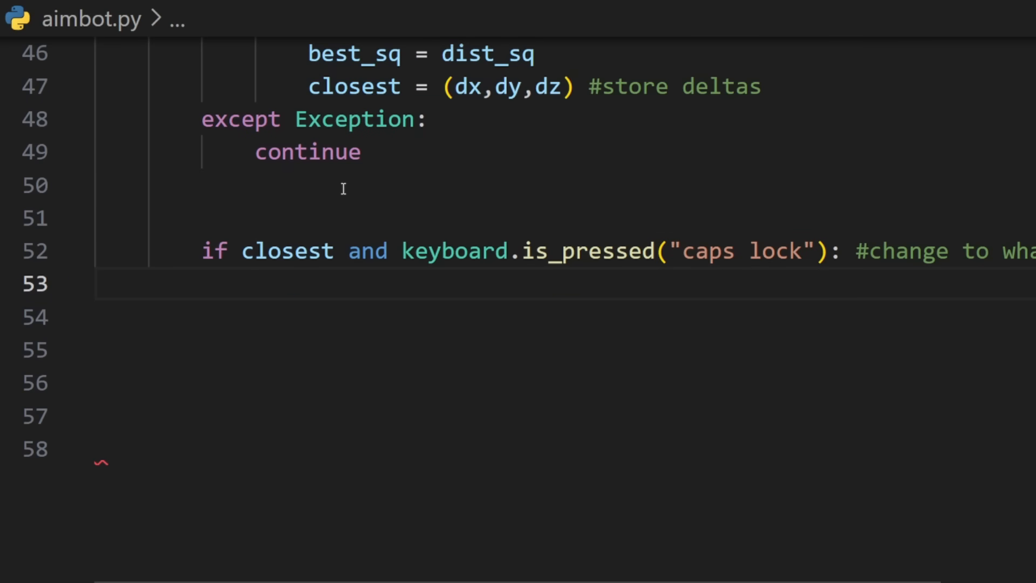
text(dx)
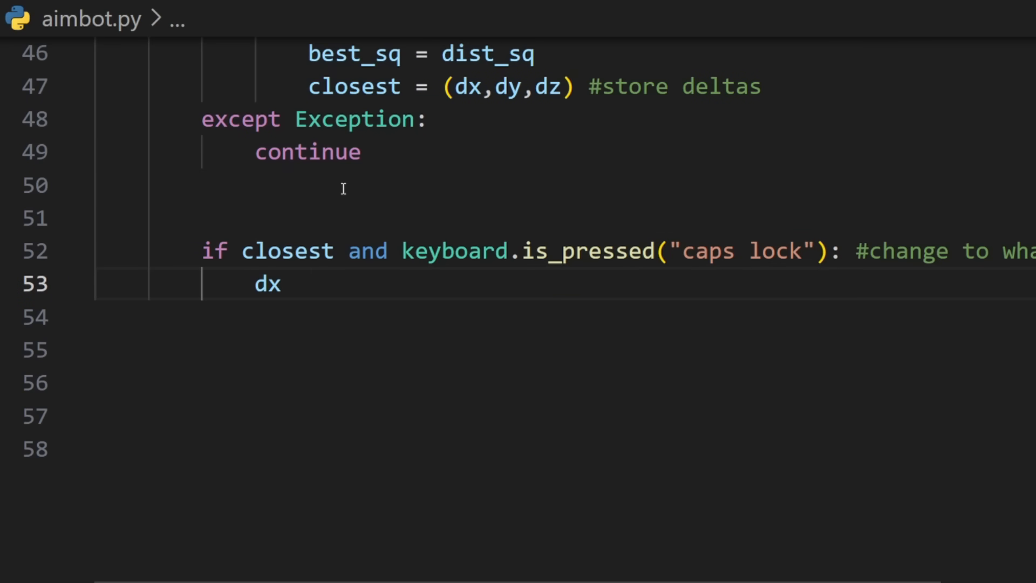
text(, dy, dz = closest)
click(619, 317)
text(yaw =)
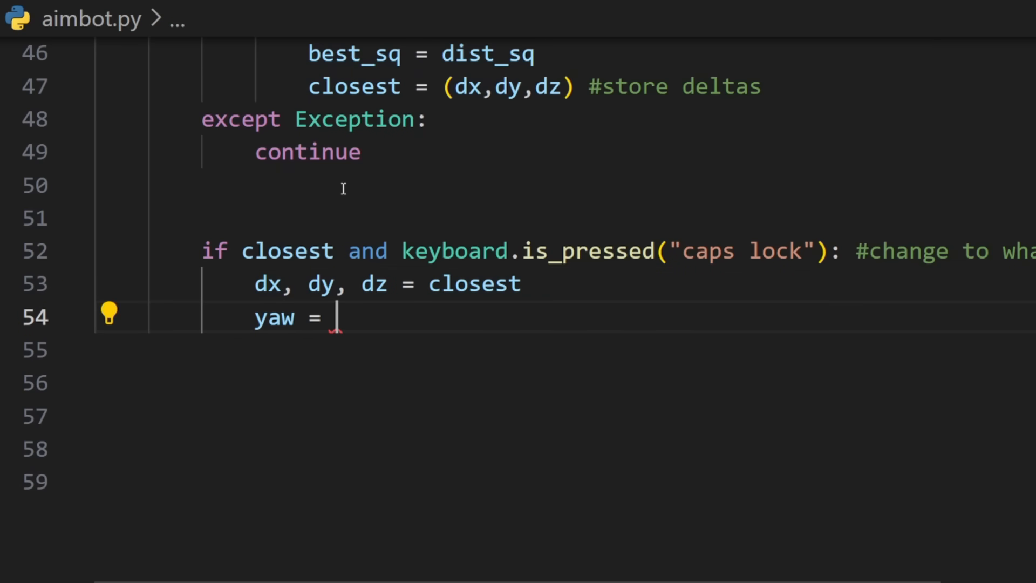
Step: Compute yaw via math.degrees(atan2), horiz = math.hypot(dx, dy) and pitch = -math.degrees(math.atan2(dz, horiz))
text(math.degrees)
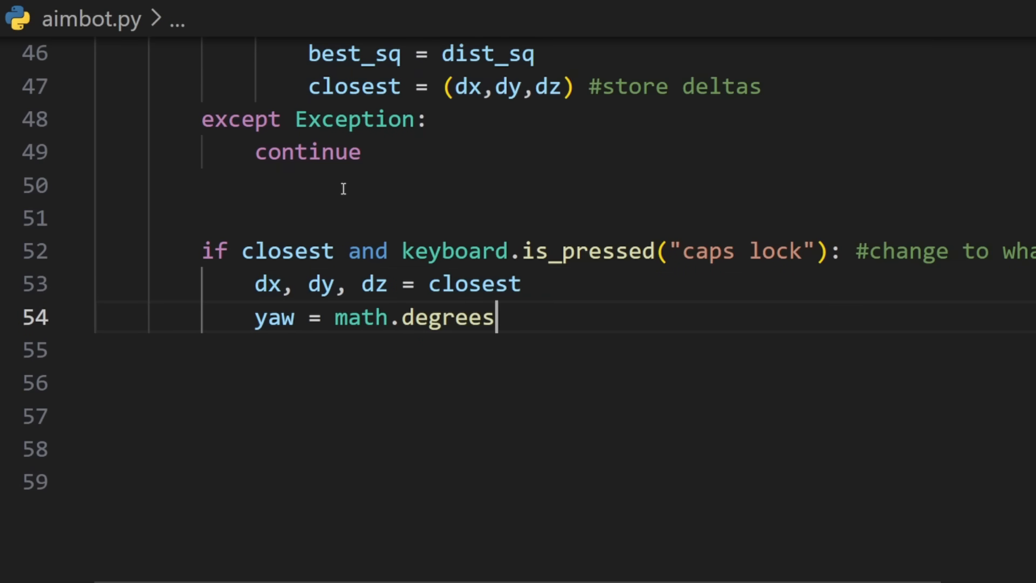
text((math))
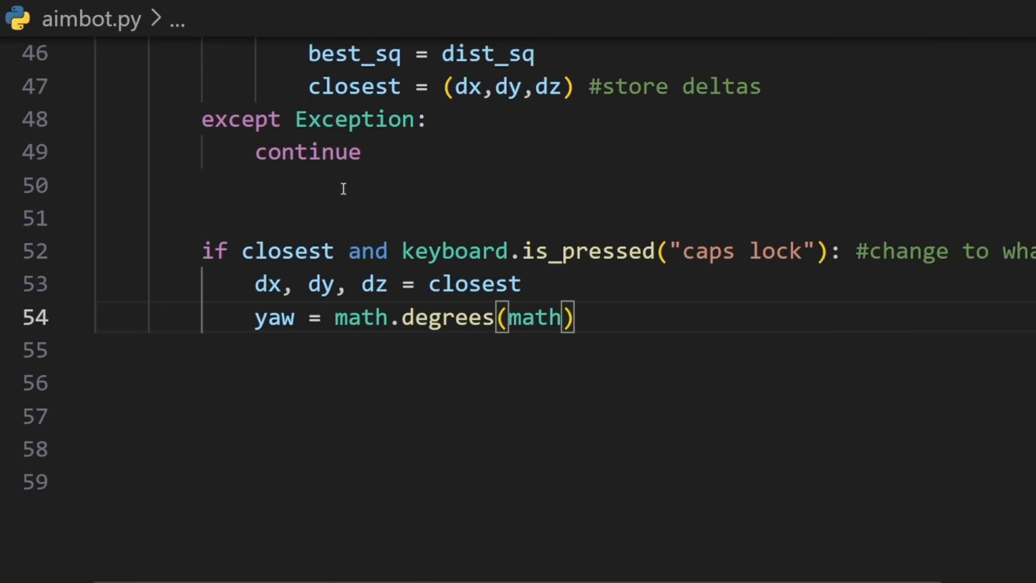
text(atan2(dy,z)
click(639, 349)
text(hor)
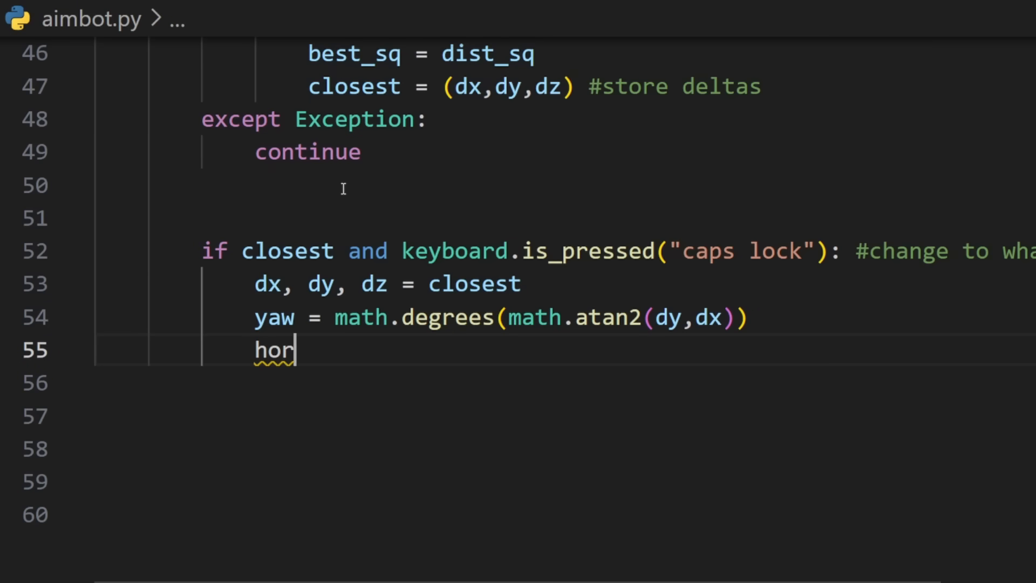
text(iz = math.)
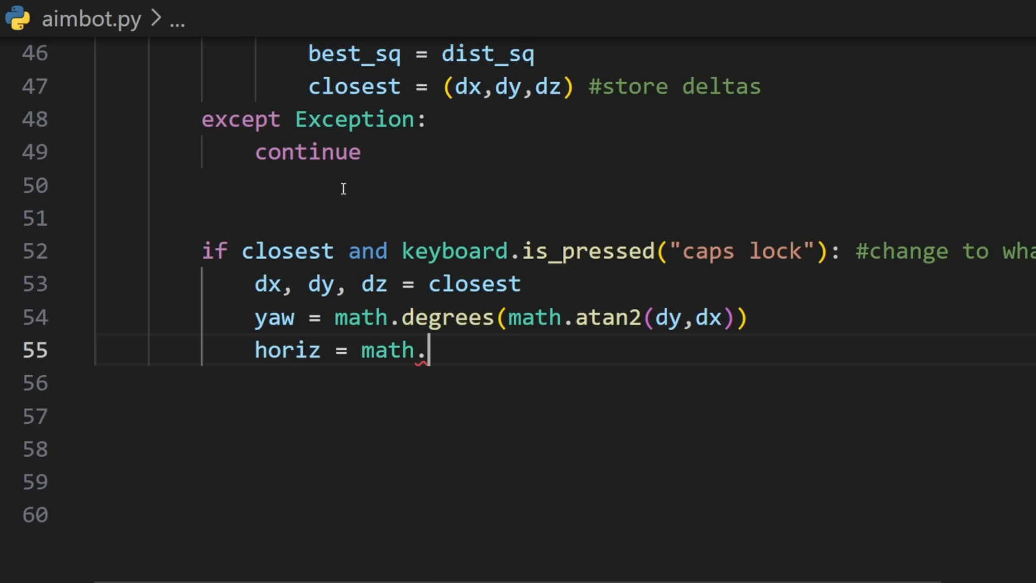
text(hyp)
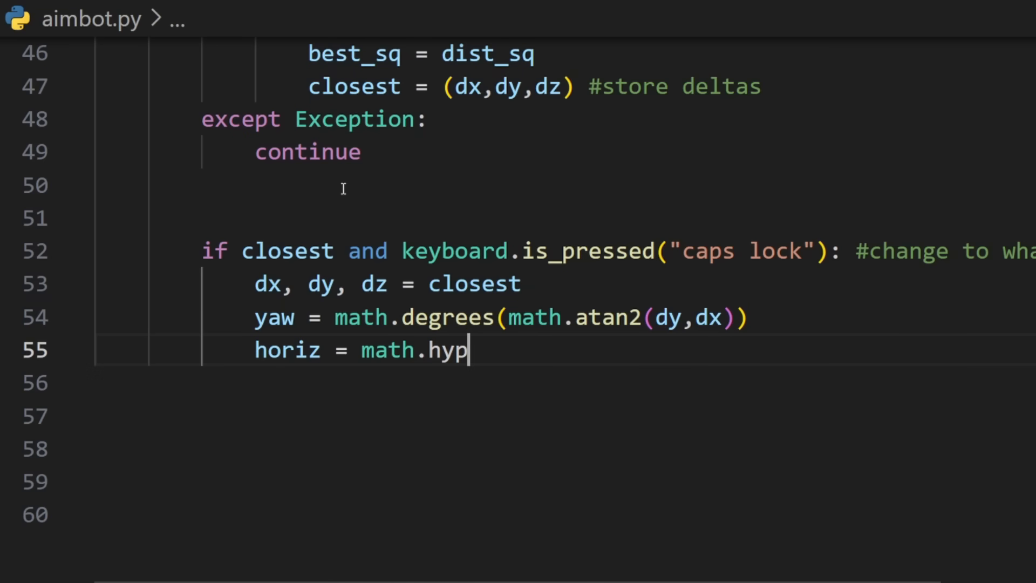
text(ot(dx,dy))
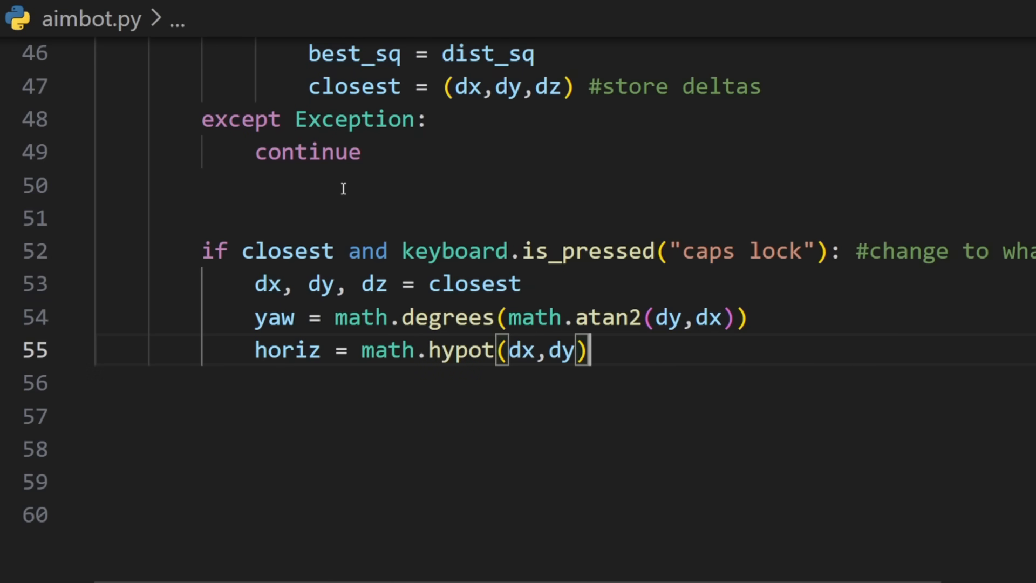
text(pitch =)
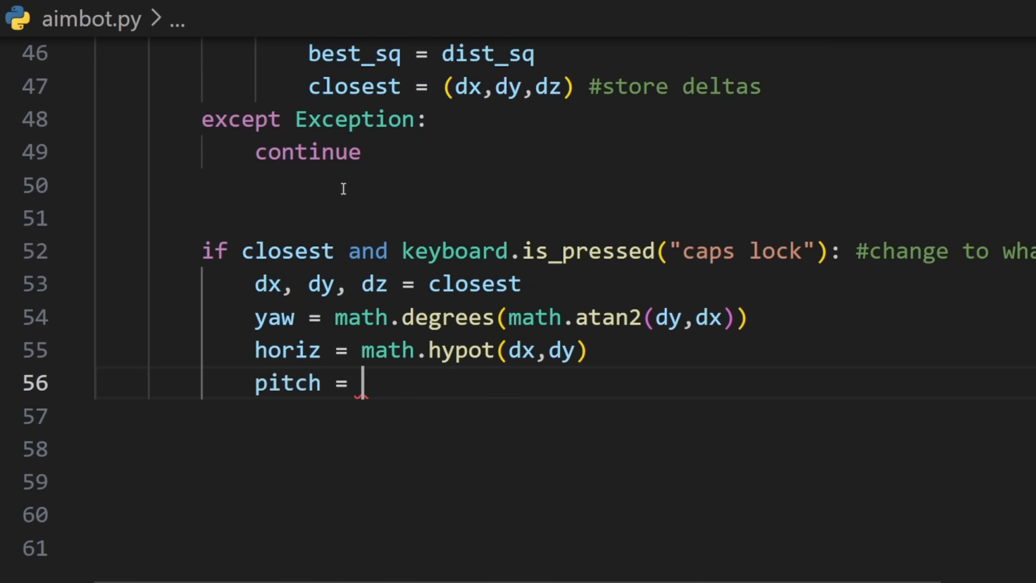
text(-math.degre)
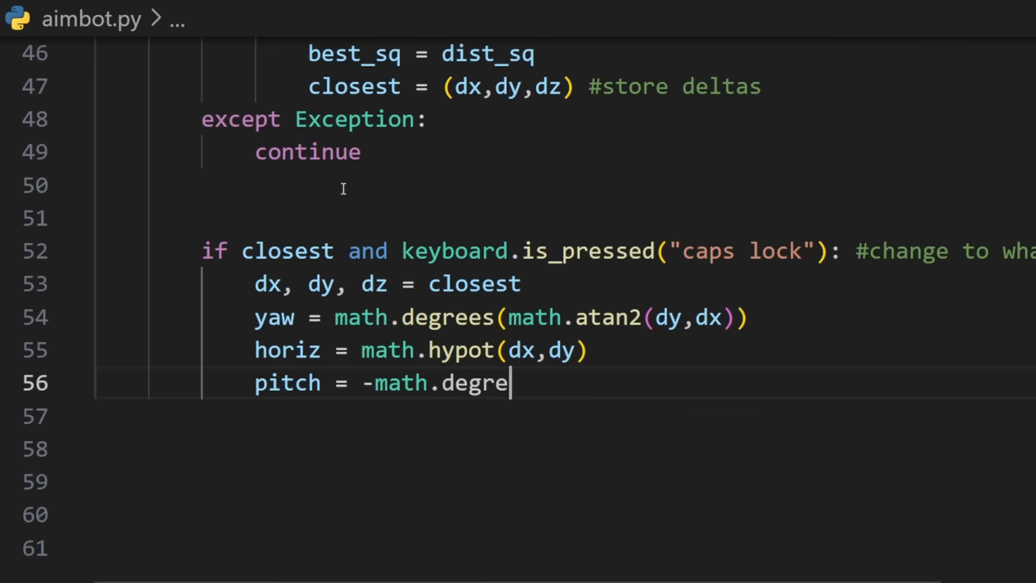
text(es(math.at)
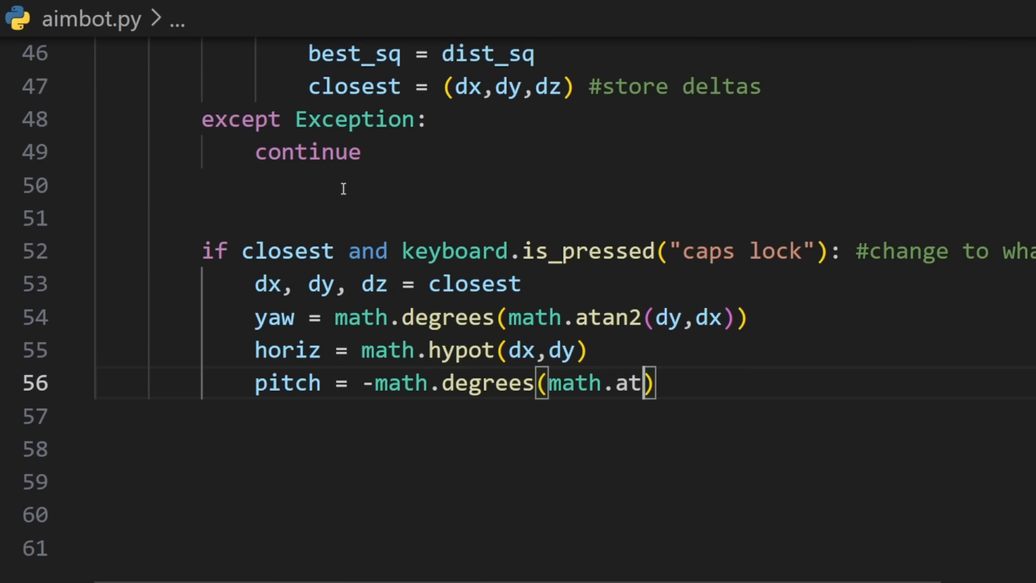
text(an2(dz,horiz)
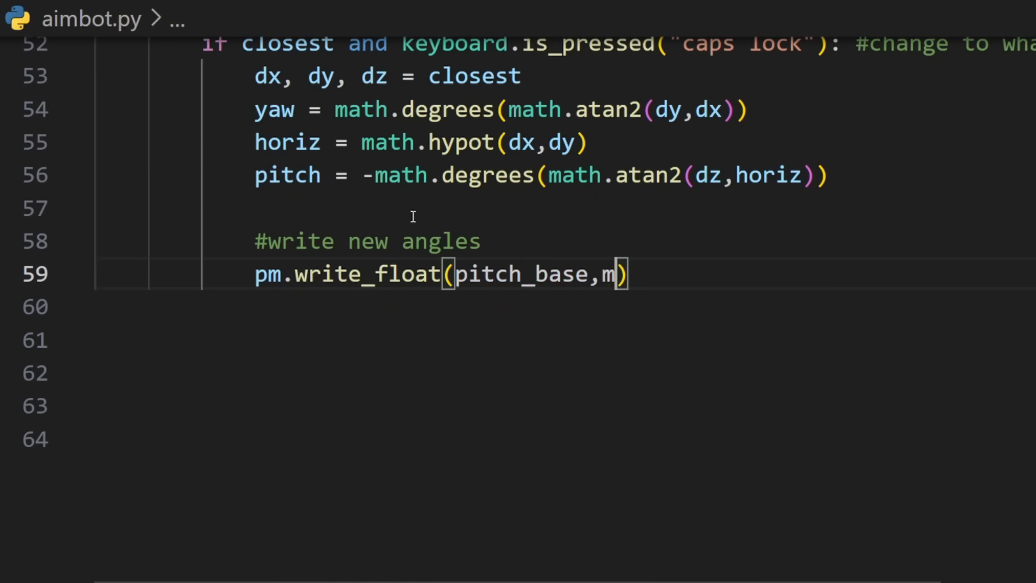
Step: Write pm.write_float(pitch_base, pitch) below a #write new angles comment
text(itch))
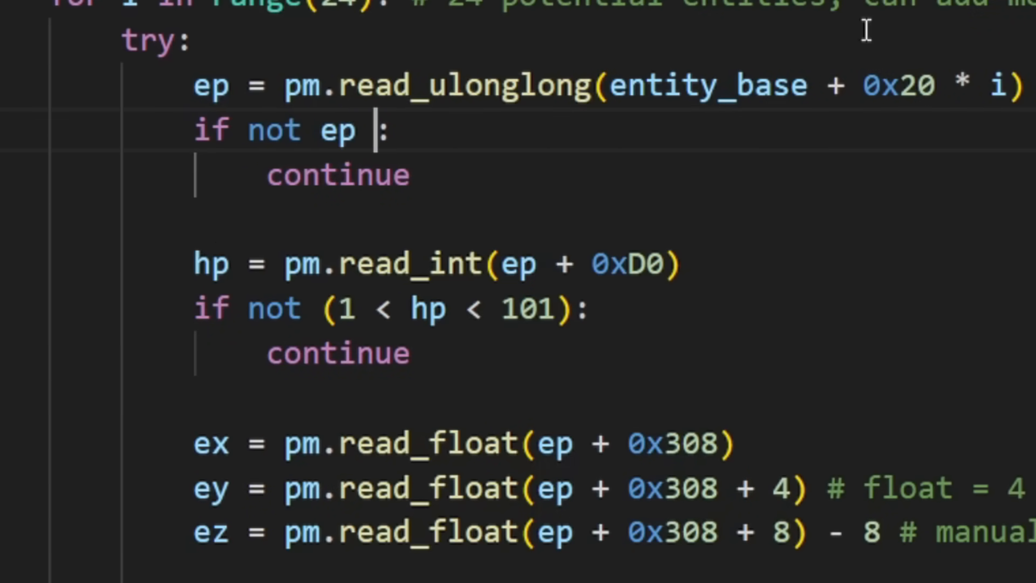
Step: Extend the skip condition to if not ep or ep == lp so the local player is ignored
text(or ep)
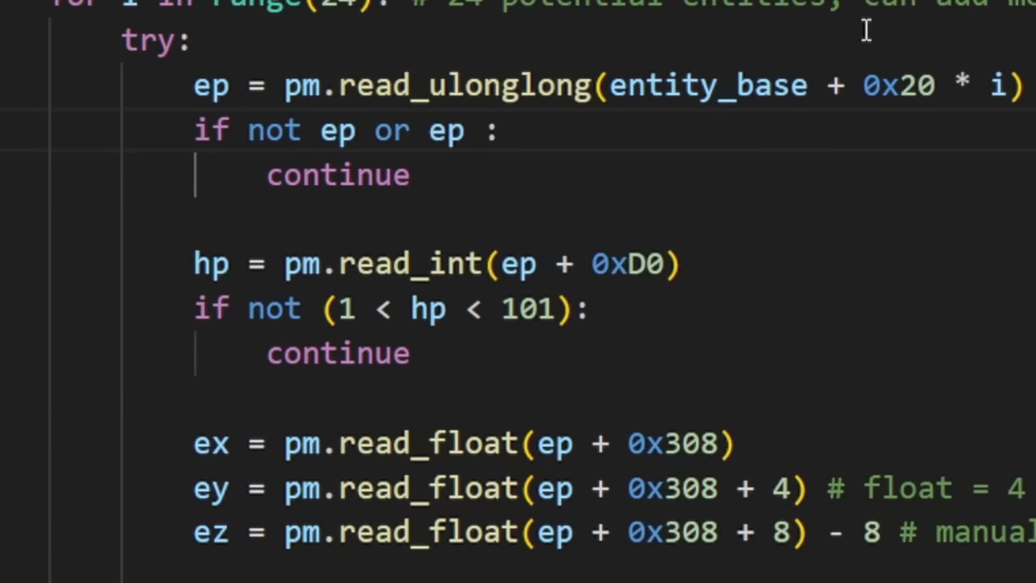
text(== lp)
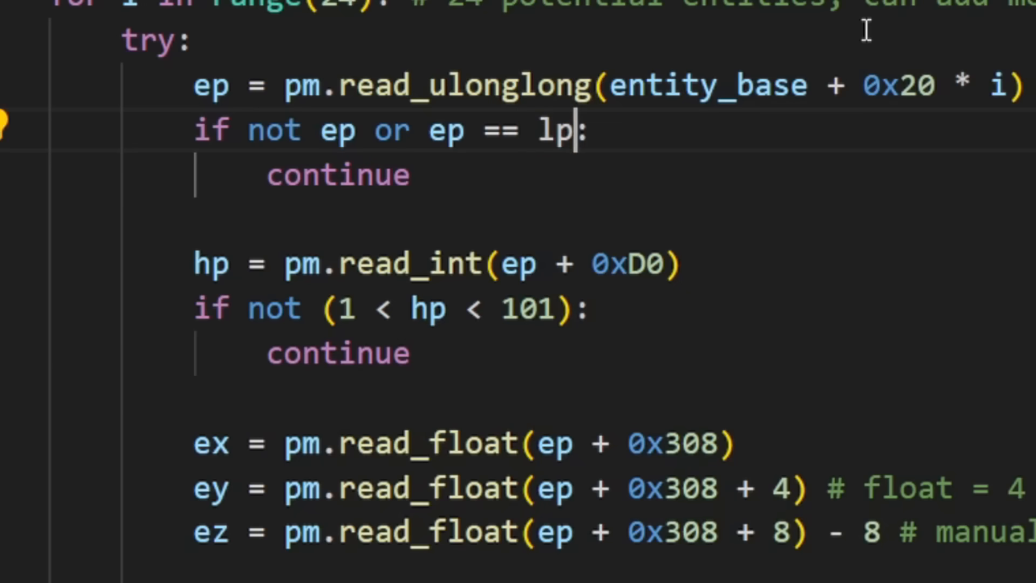
scroll(down, 3)
text(py aimbot.py)
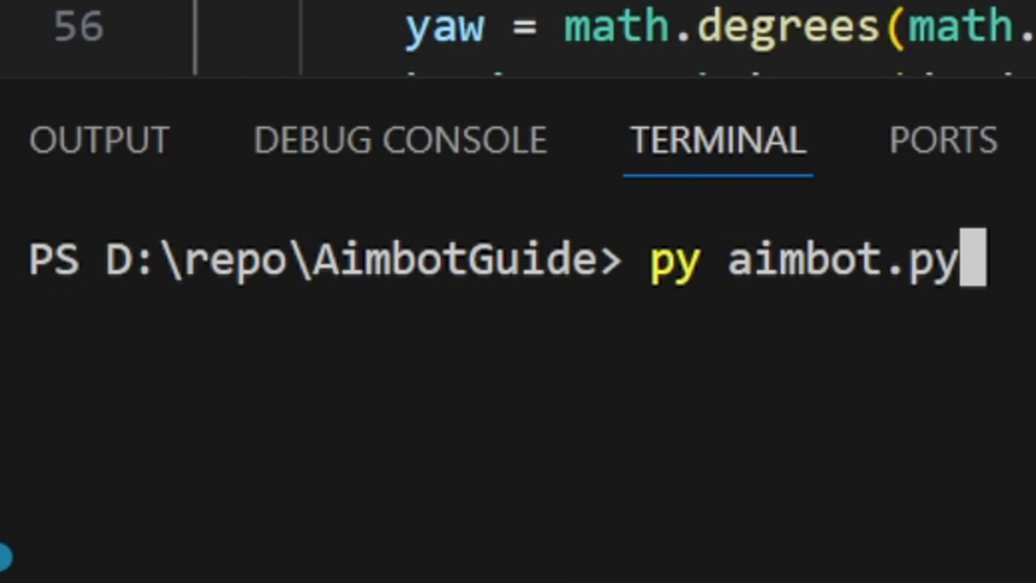
Step: Submit py aimbot.py in the terminal to start the script
key(Return)
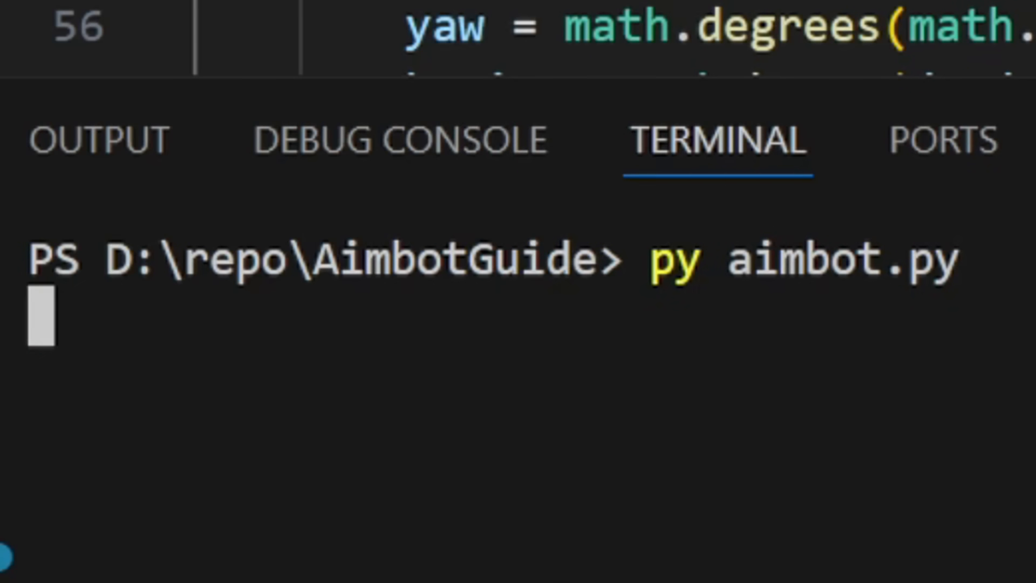